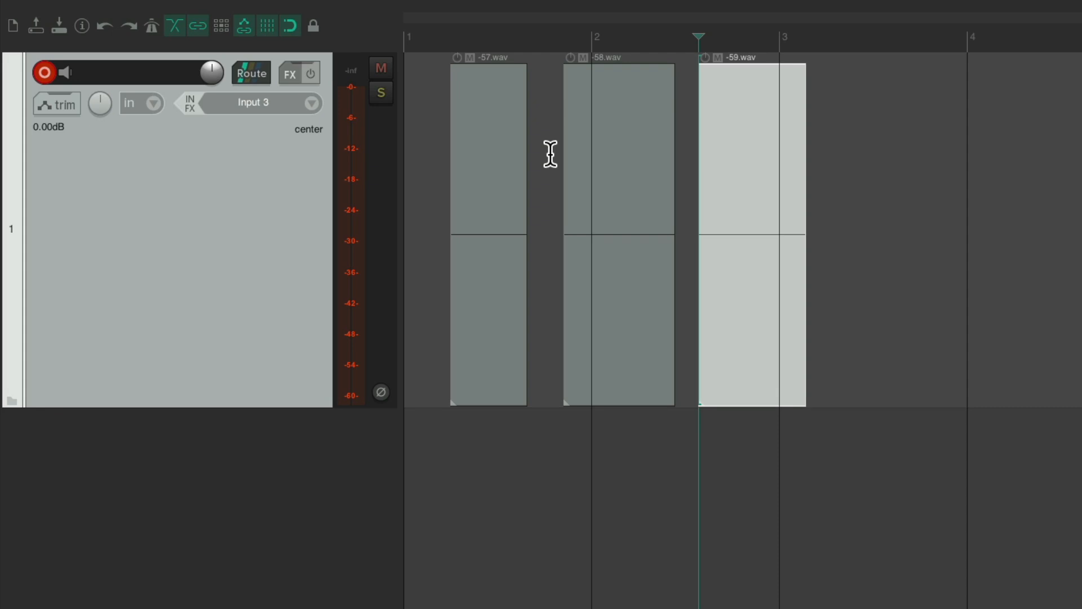
Step: Filter the action list for 'pref' and select Options: Preferences
click(428, 10)
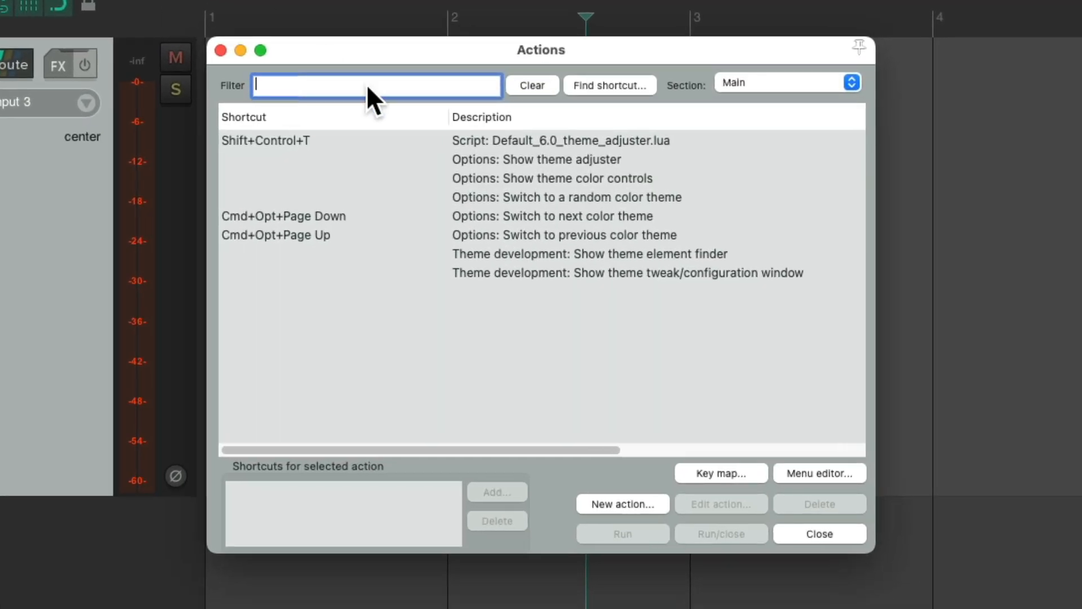
text(pref)
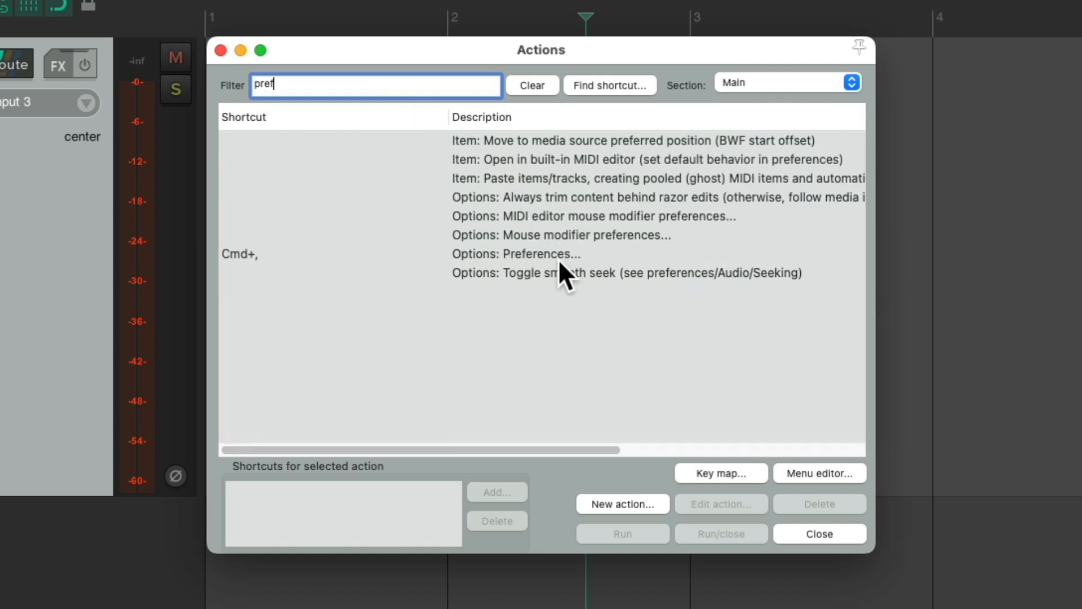
click(545, 253)
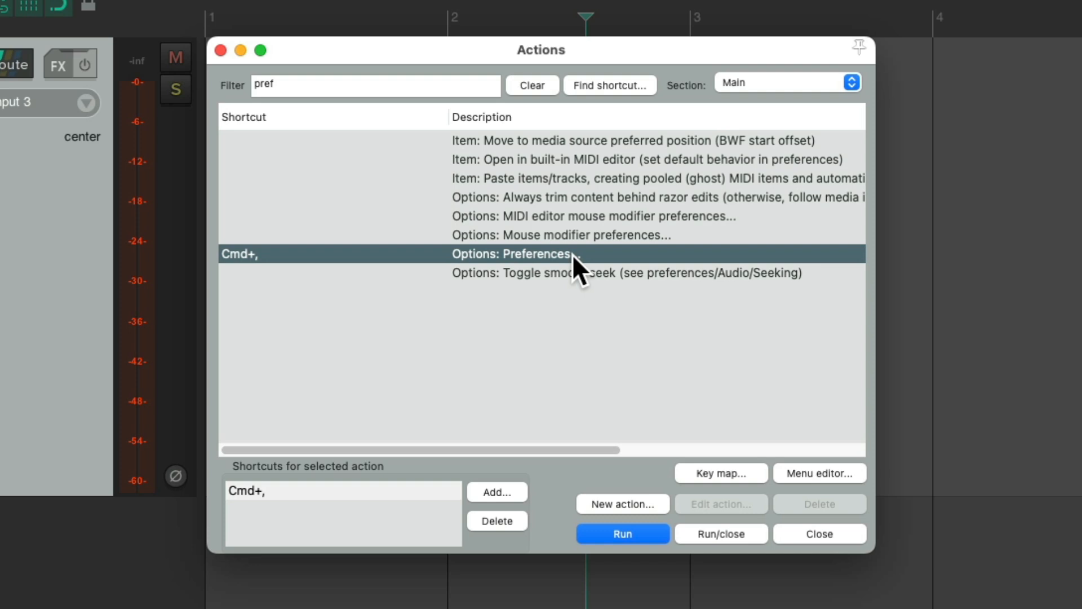
Step: Run Options: Preferences and go to the Project settings page
click(621, 532)
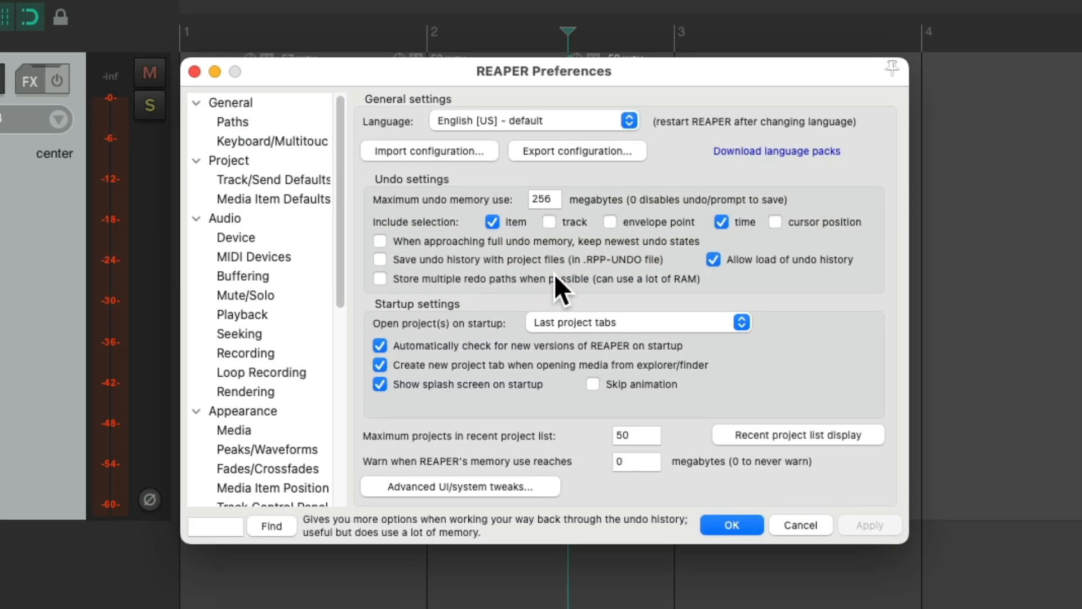
mouse_move(557, 301)
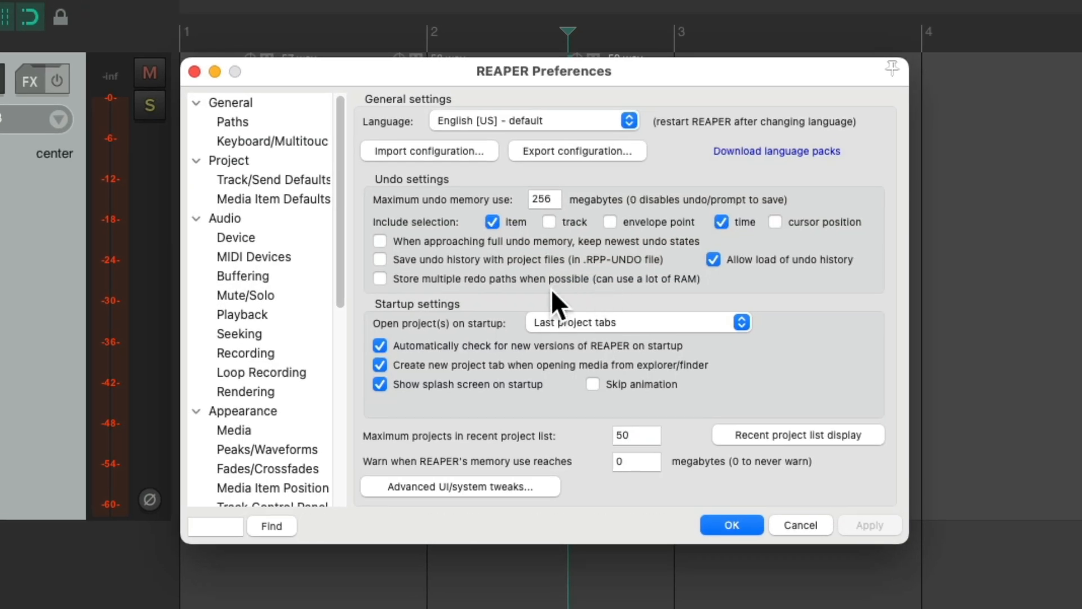
click(230, 160)
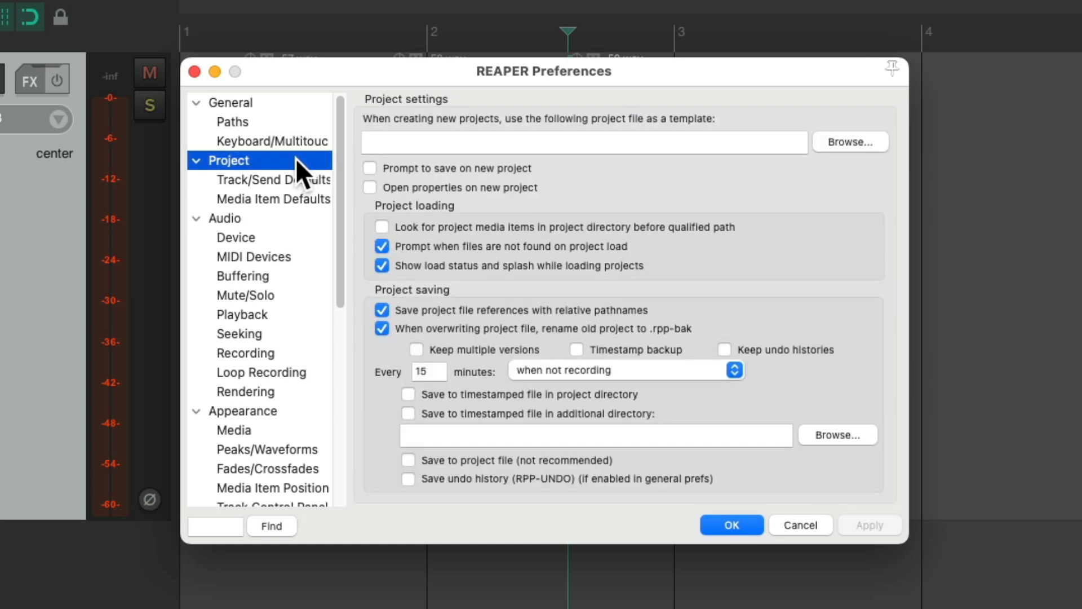
mouse_move(525, 149)
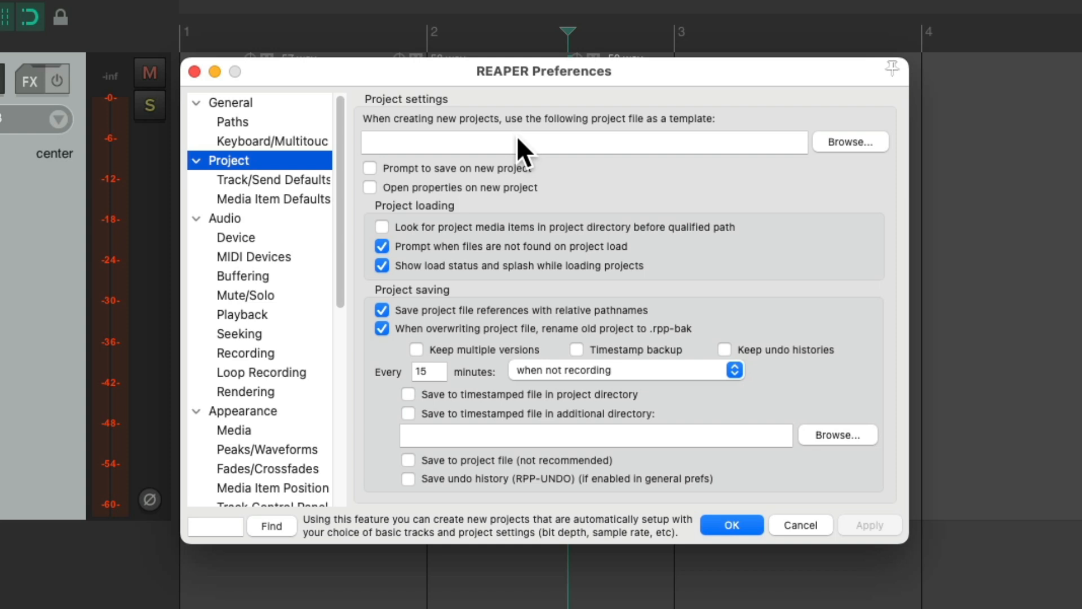
mouse_move(861, 157)
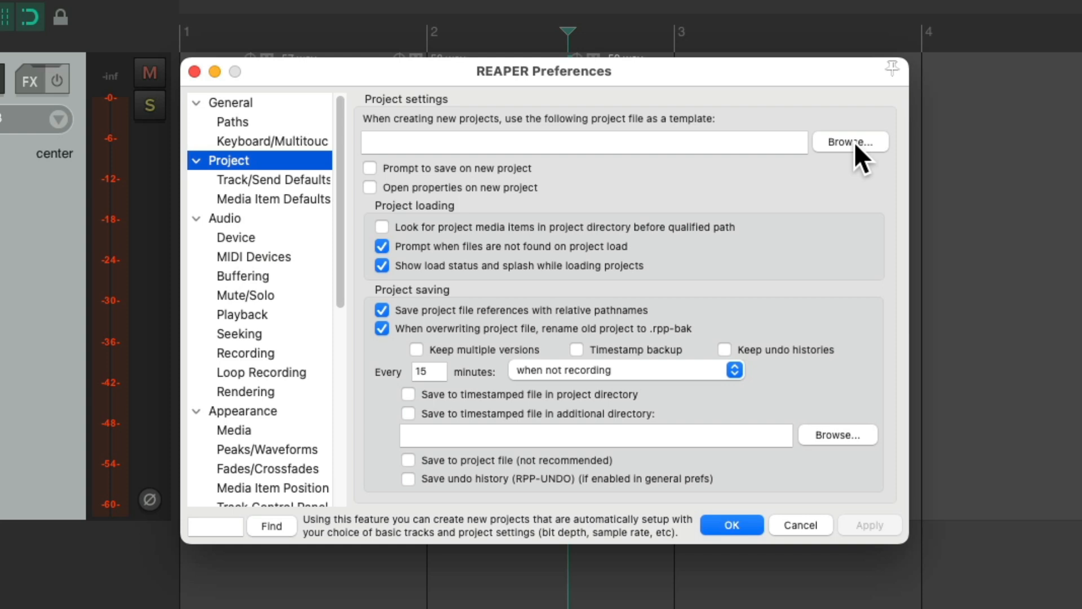
mouse_move(490, 196)
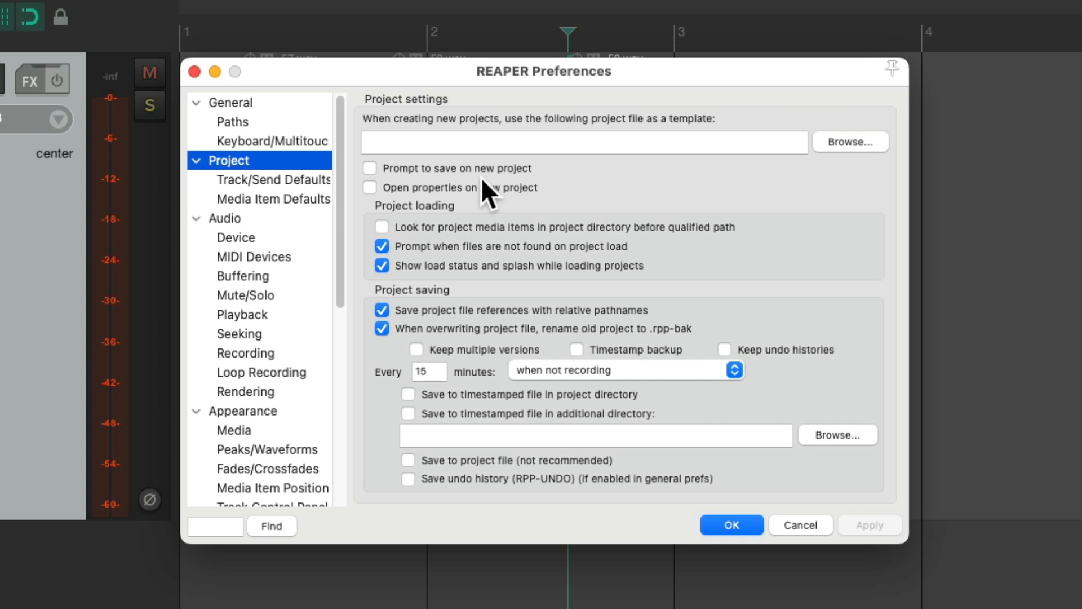
mouse_move(371, 168)
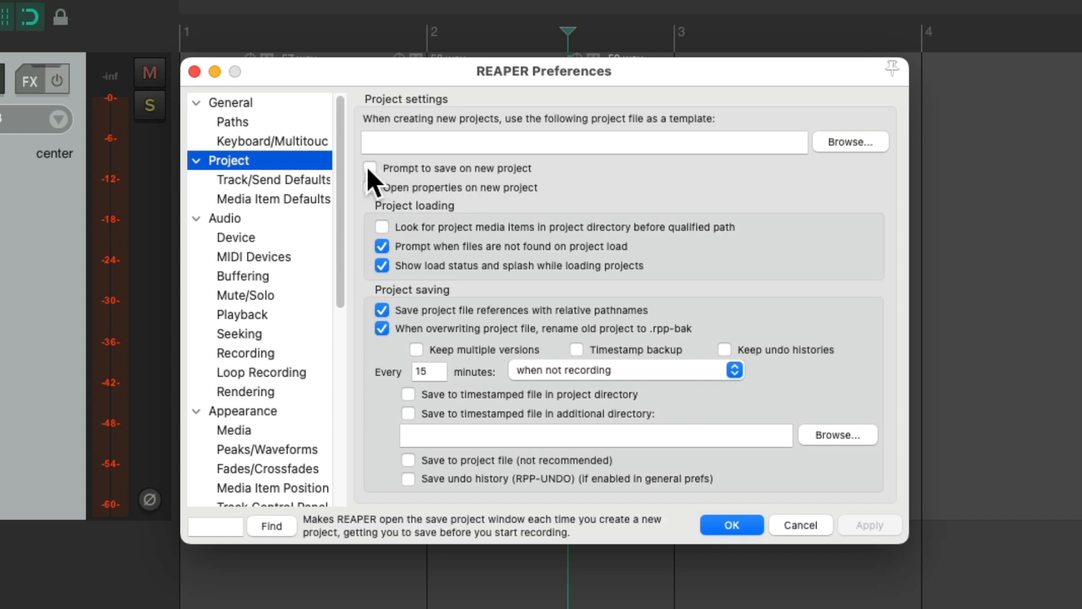
click(371, 168)
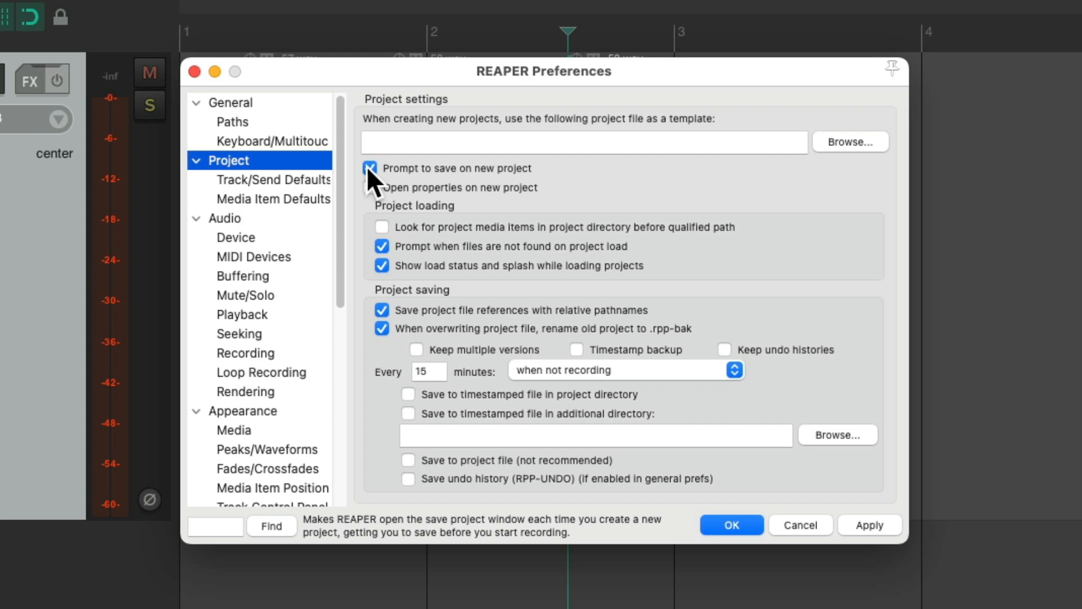
click(381, 168)
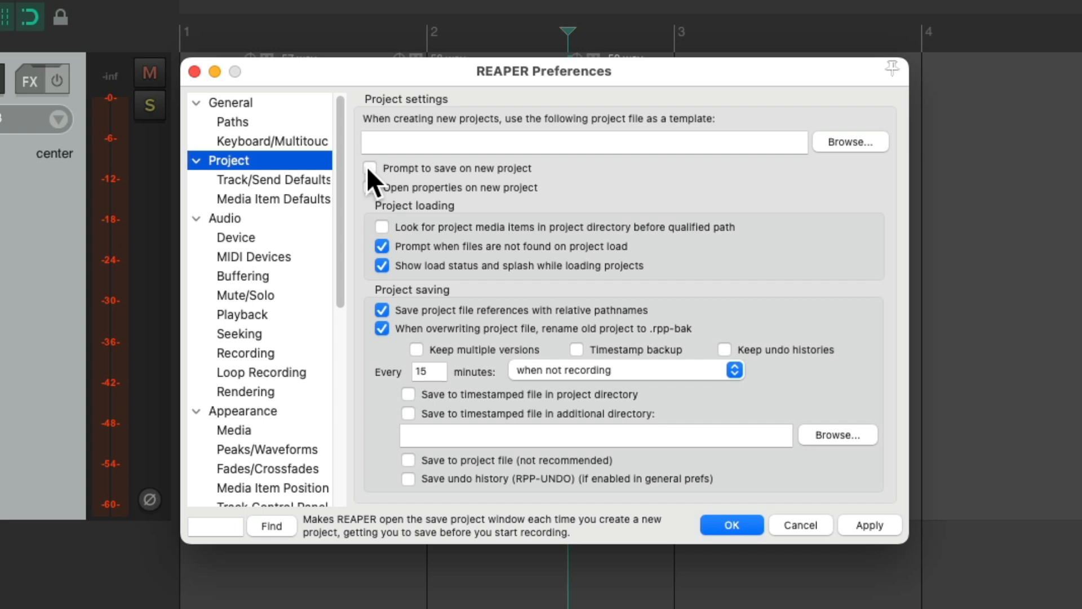
mouse_move(520, 317)
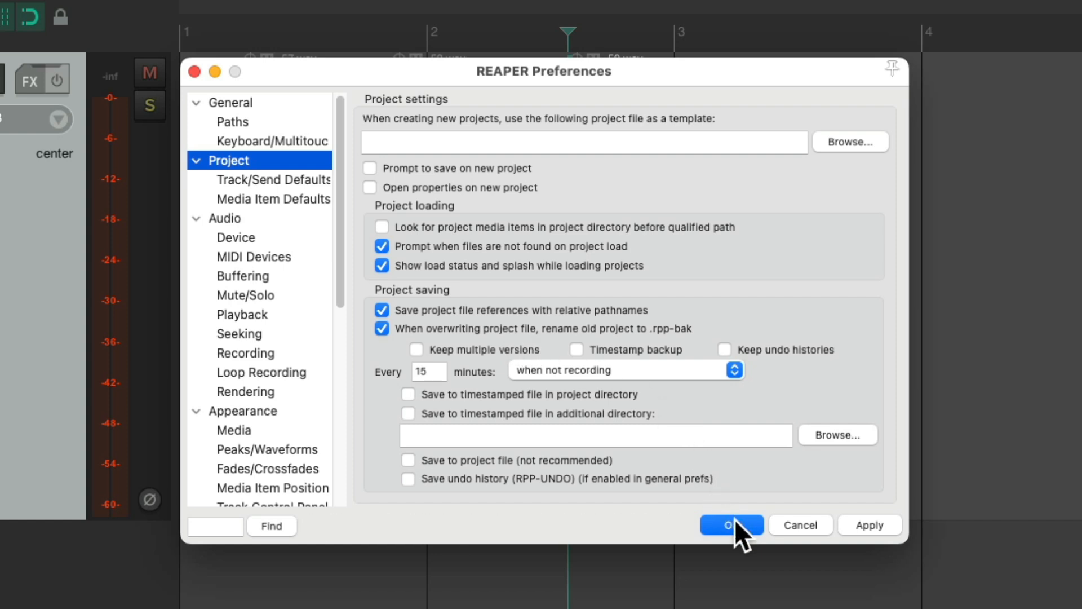
Step: Close Preferences and check New Project.RPP-bak beside the project file in Finder
click(730, 524)
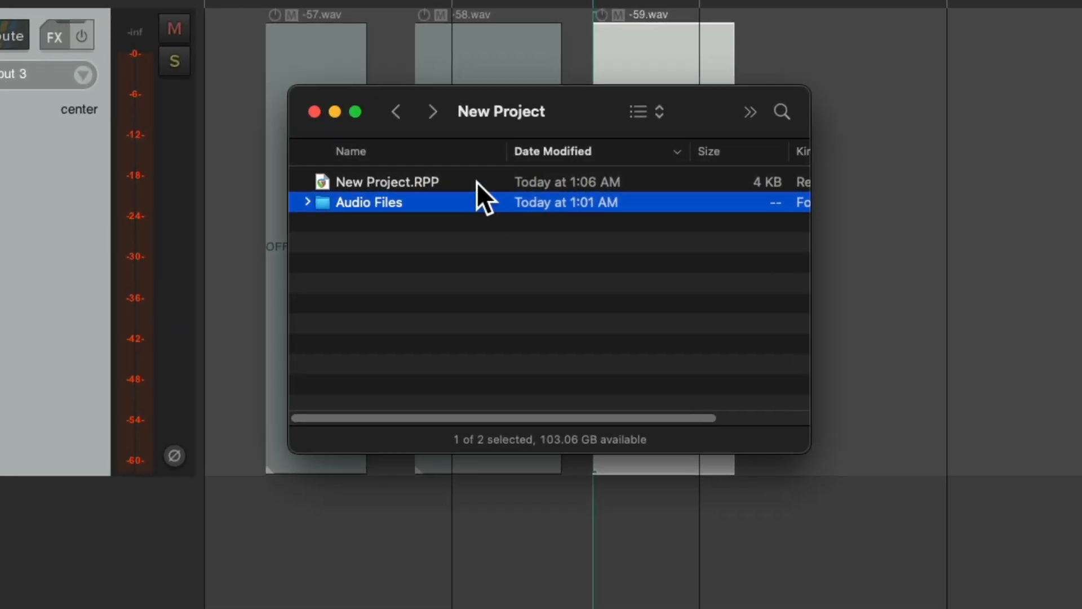
click(388, 181)
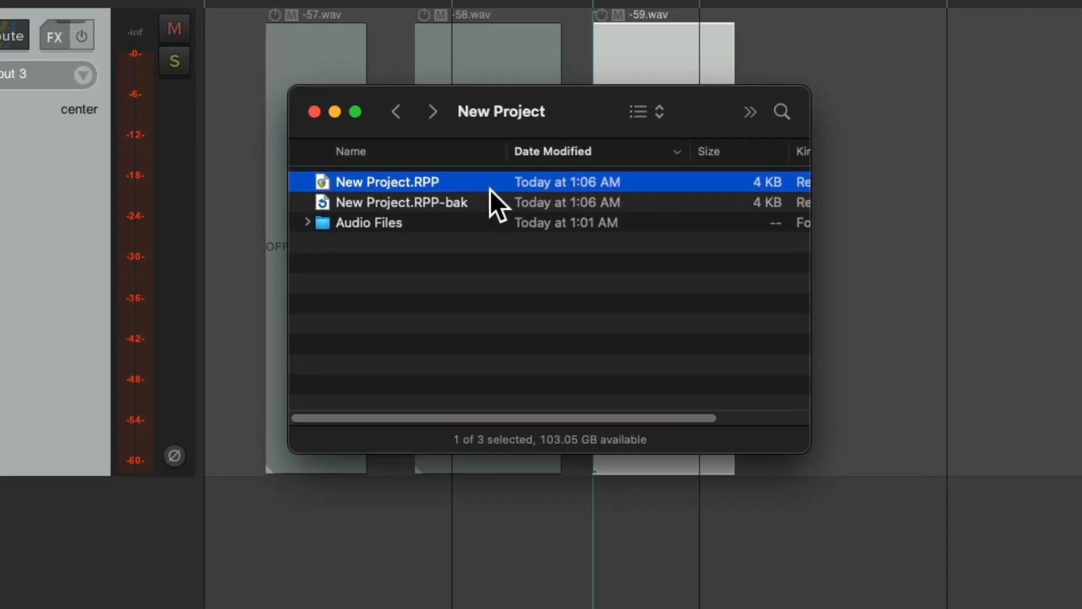
click(403, 202)
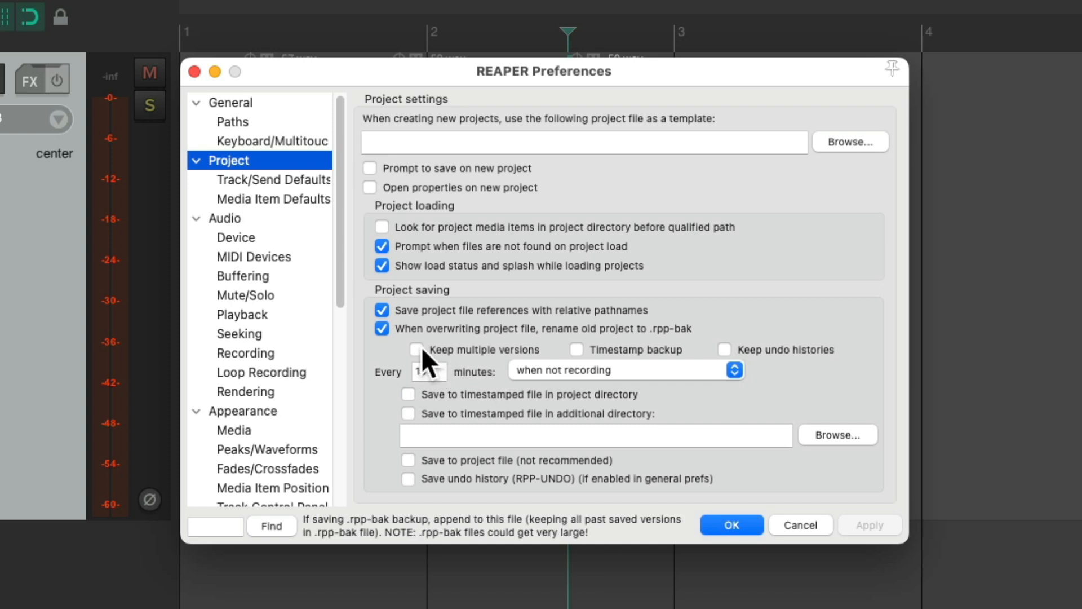
Step: Enable 'Keep multiple versions' and autosave every 1 minute when stopped
click(416, 350)
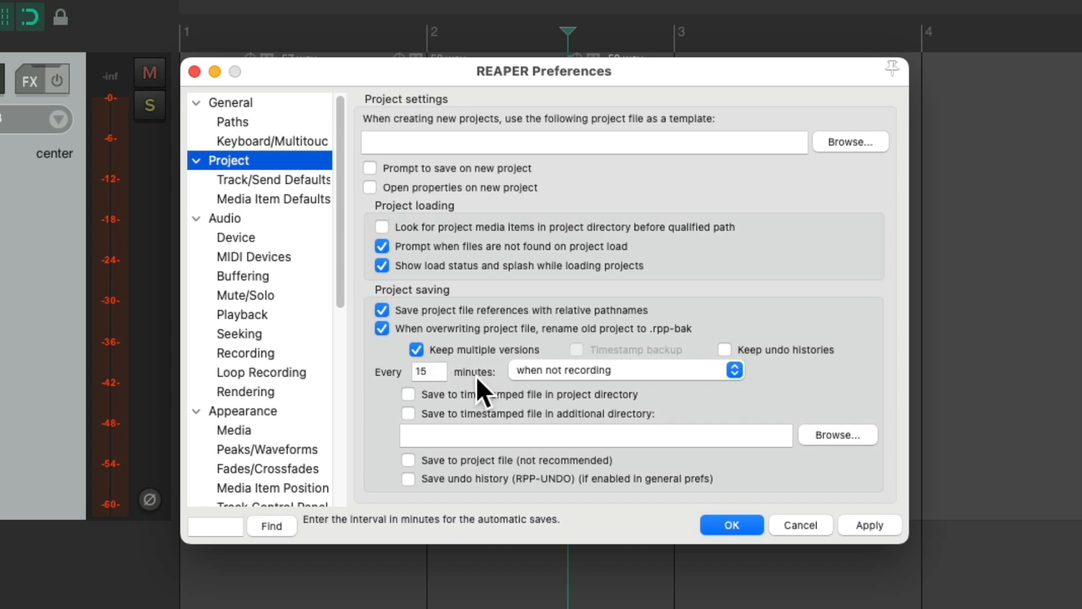
mouse_move(514, 401)
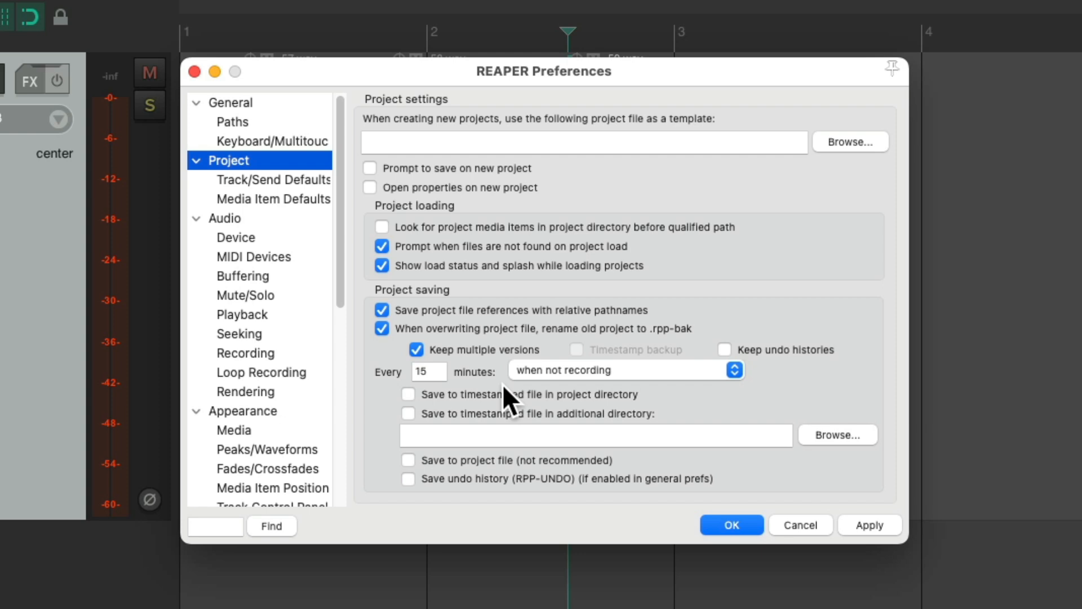
mouse_move(457, 399)
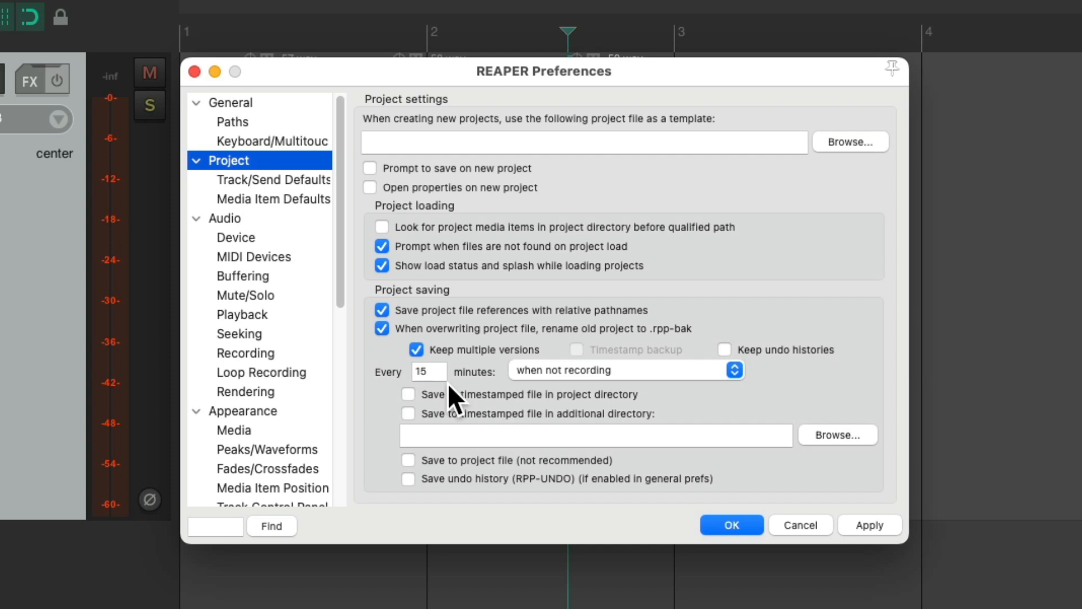
click(428, 372)
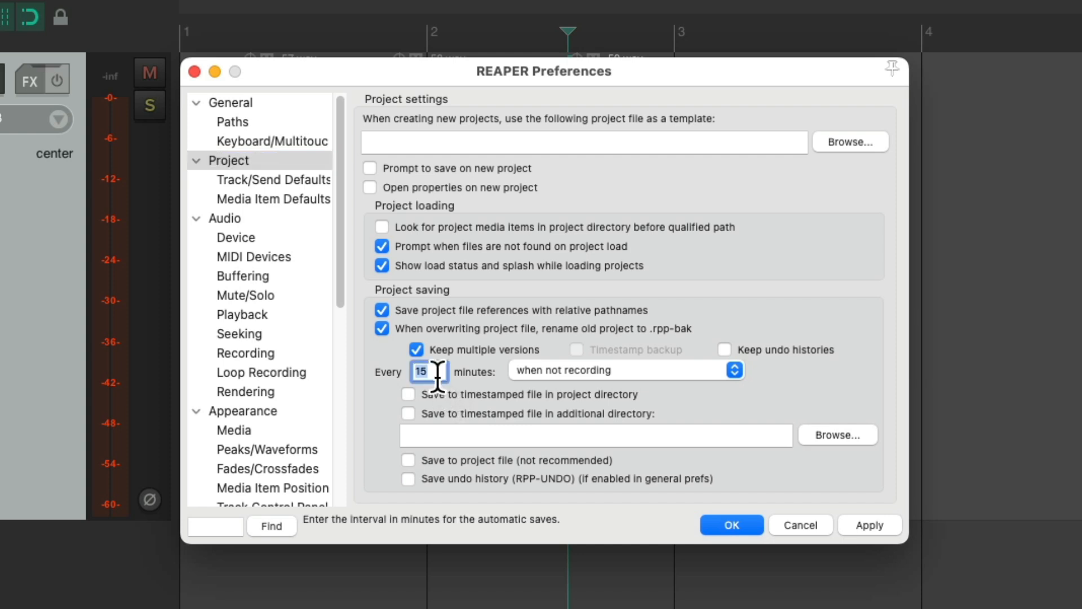
click(734, 369)
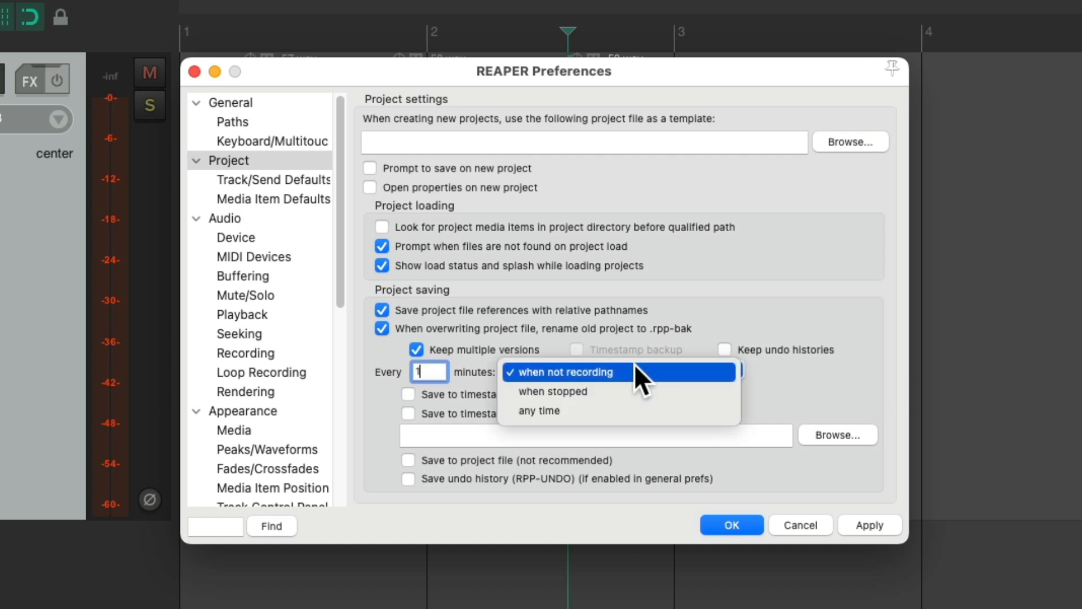
mouse_move(646, 391)
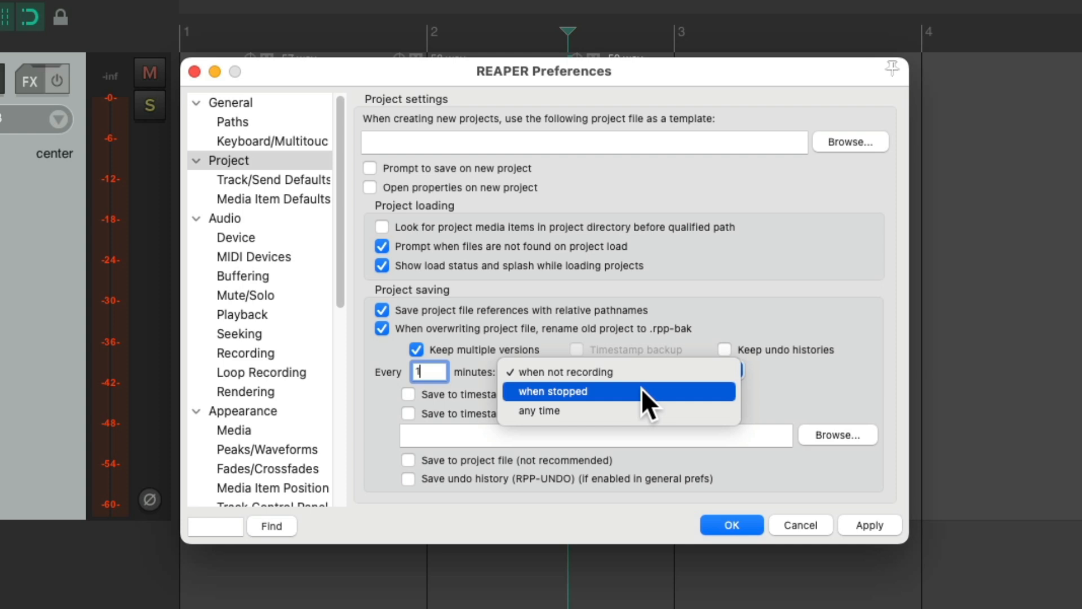
click(551, 391)
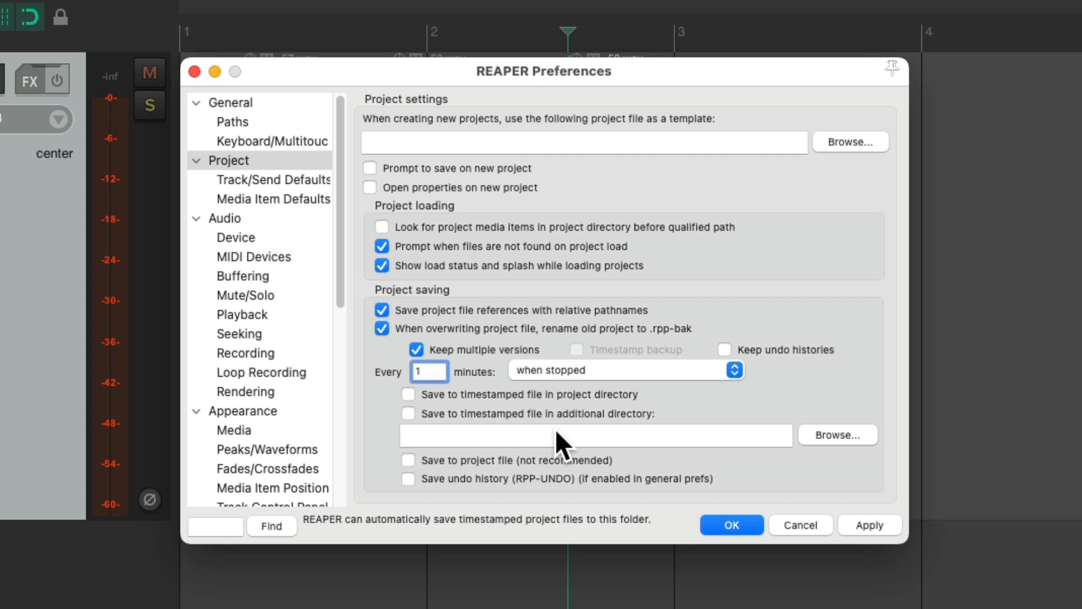
click(430, 371)
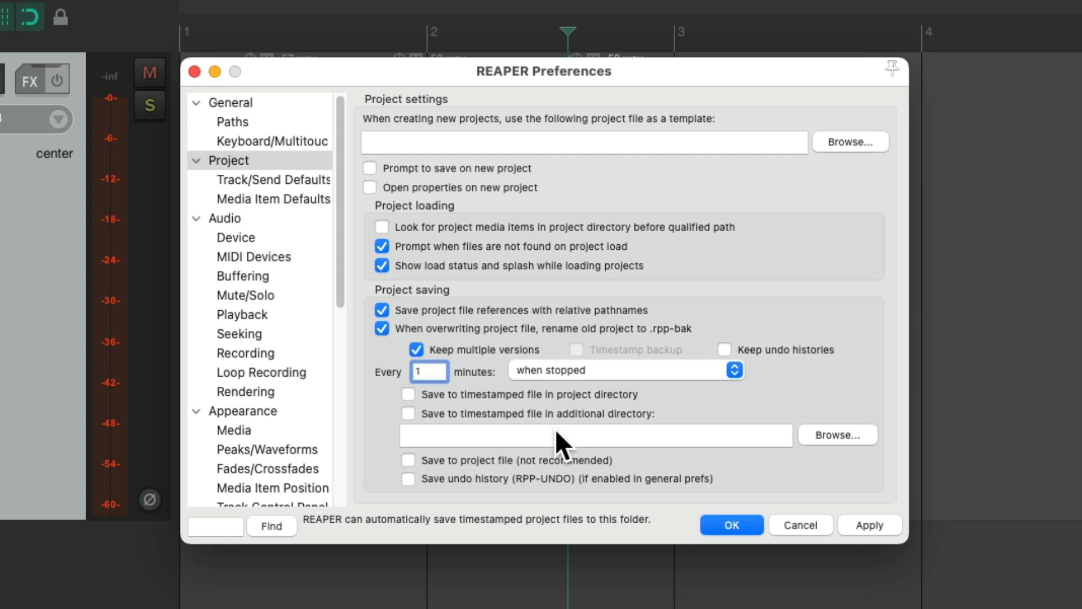
Step: Save timestamped backups to an additional directory named 'Auto-Backups'
click(408, 412)
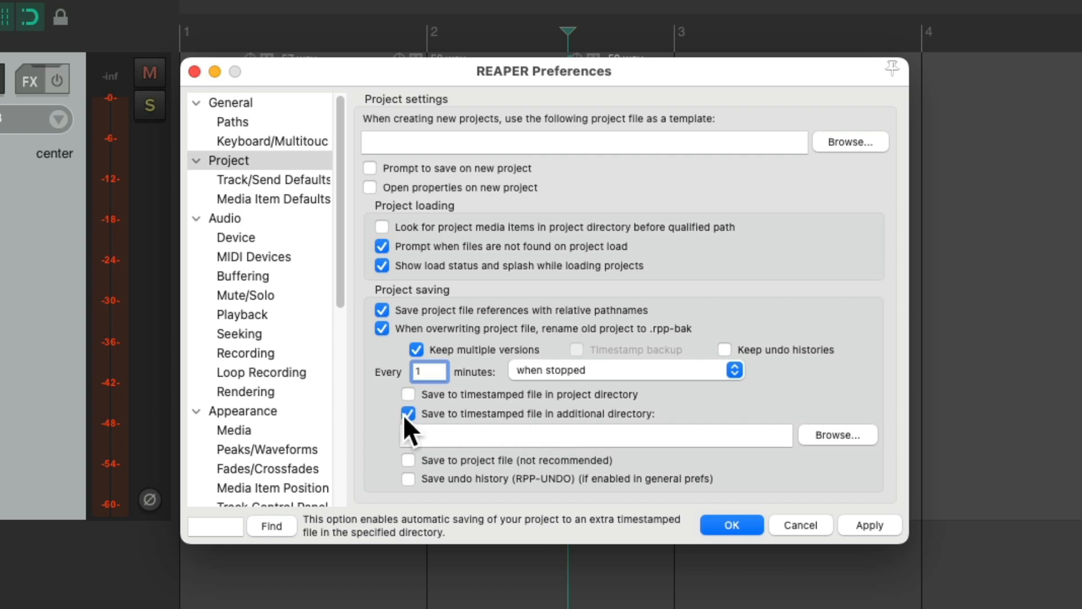
click(594, 434)
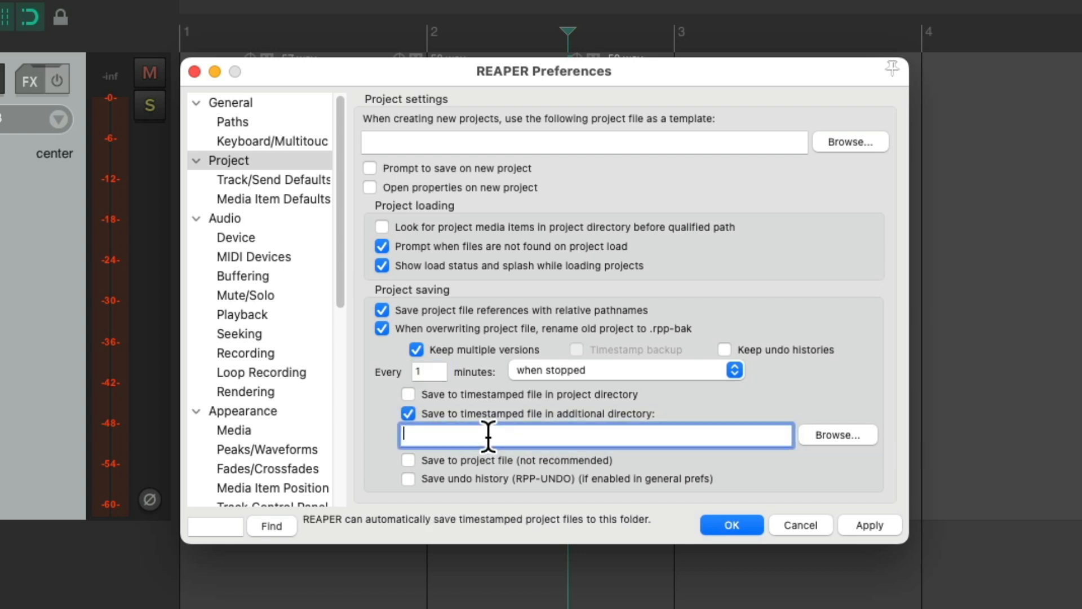
text(Auto-Backups)
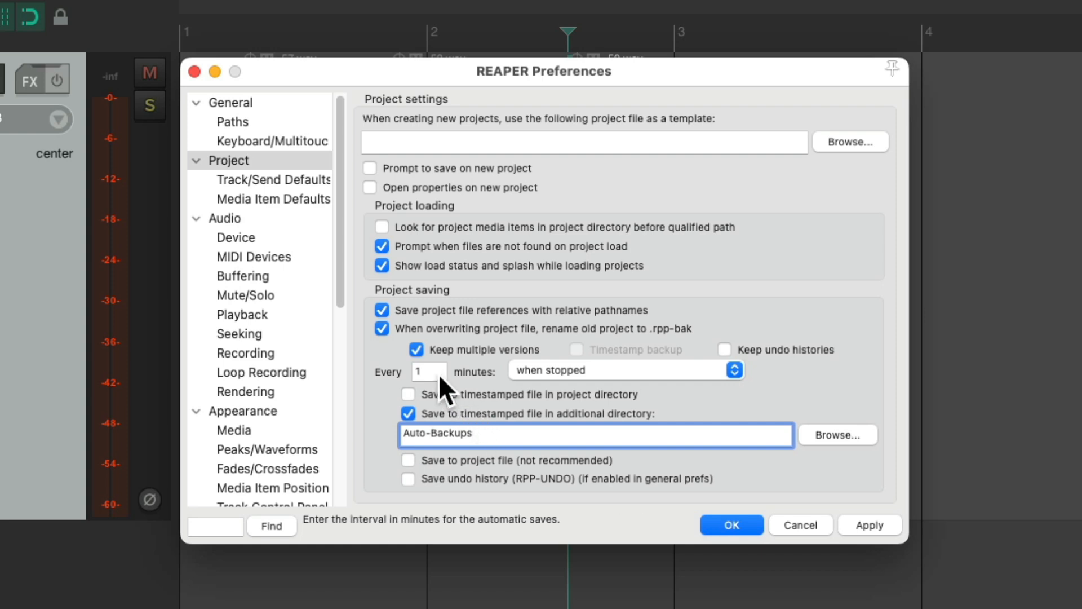
click(473, 433)
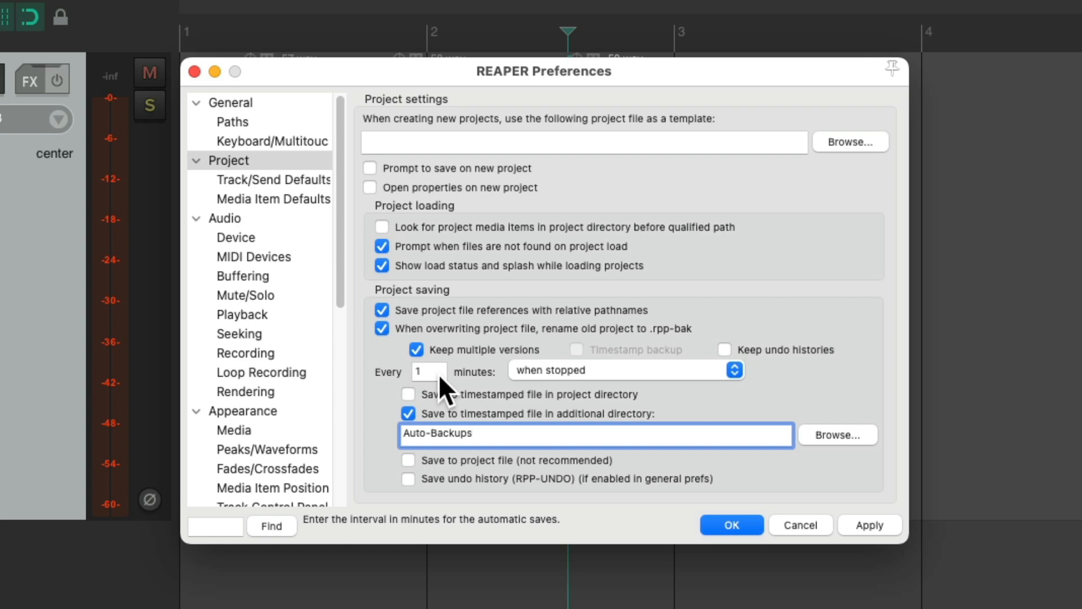
click(731, 525)
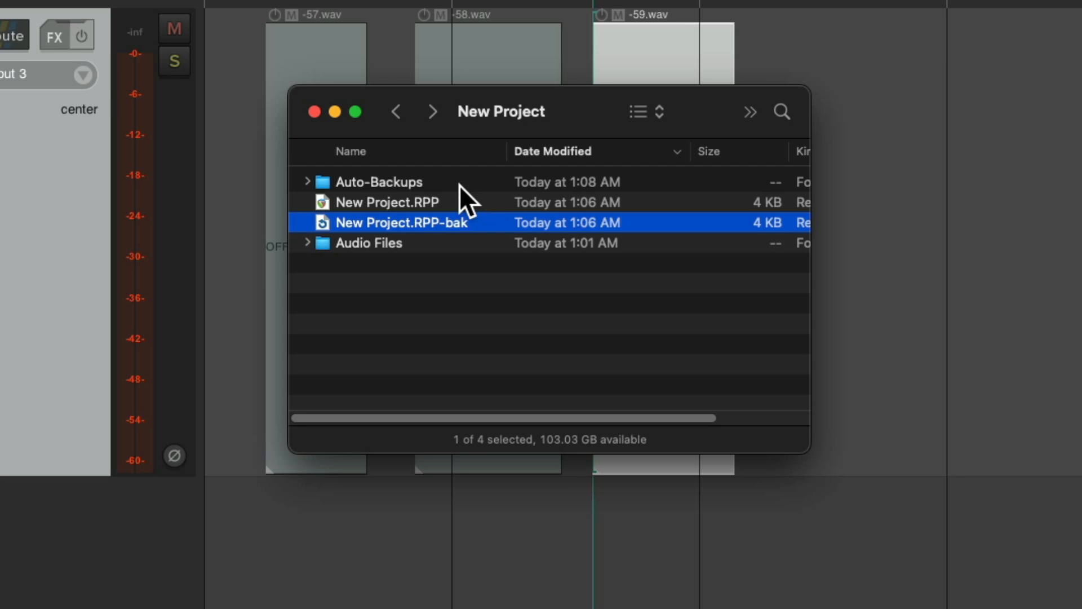
click(378, 182)
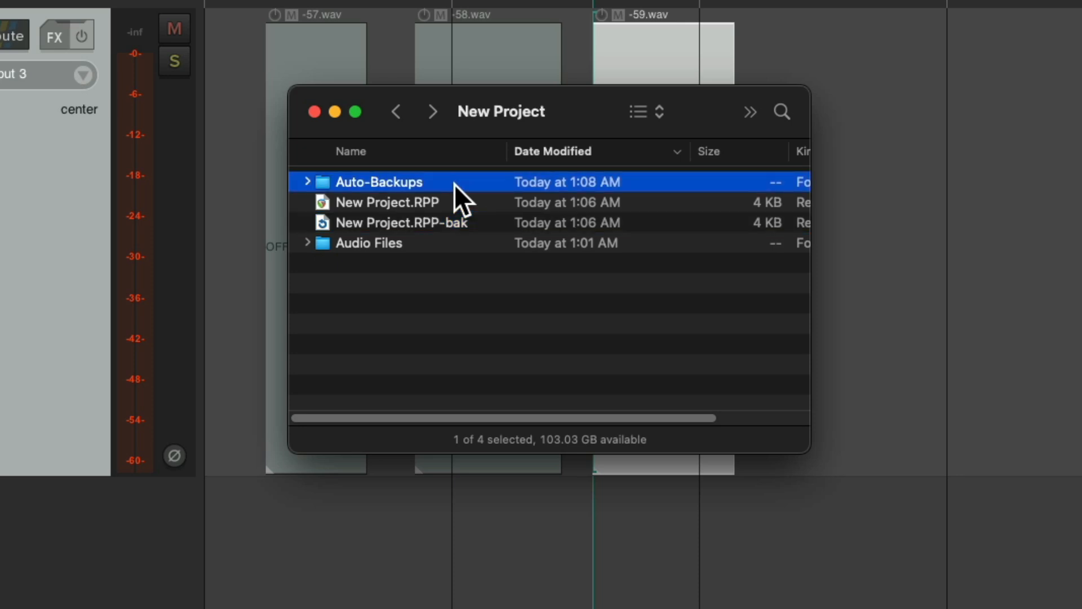
click(307, 182)
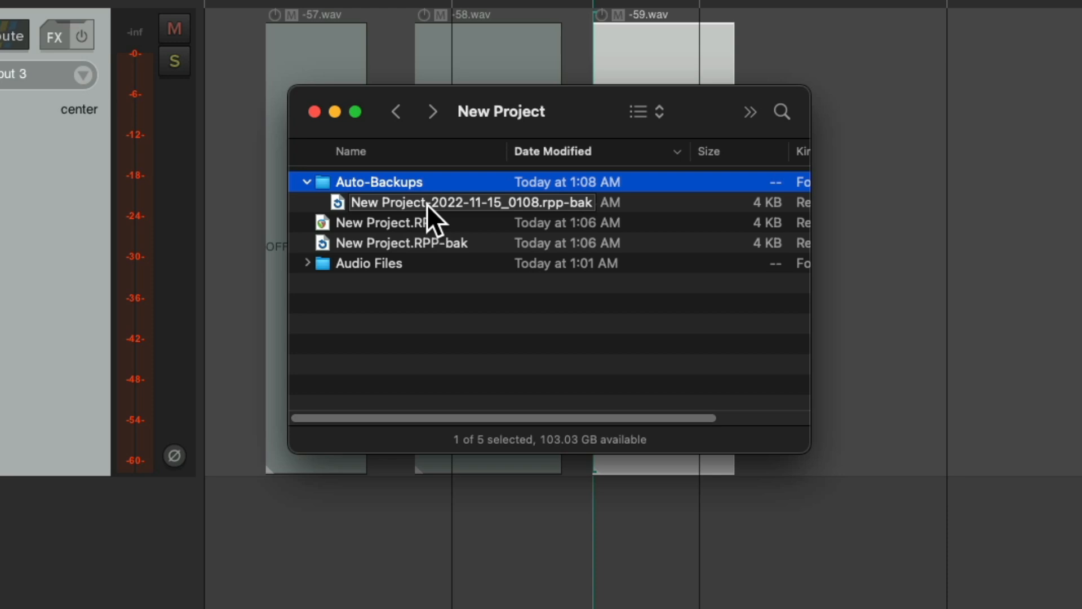
click(400, 242)
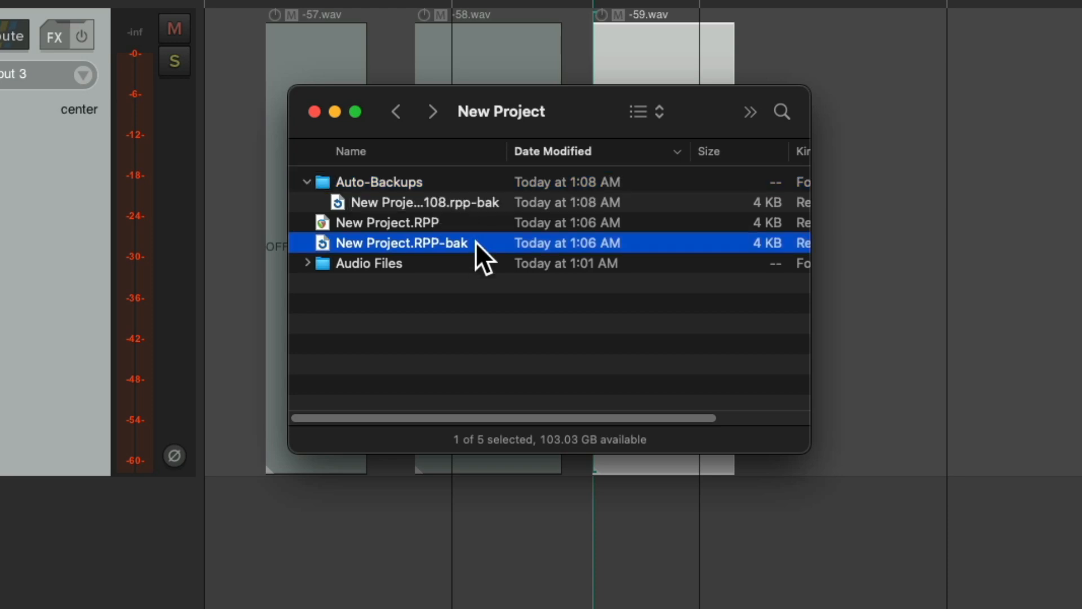
click(390, 223)
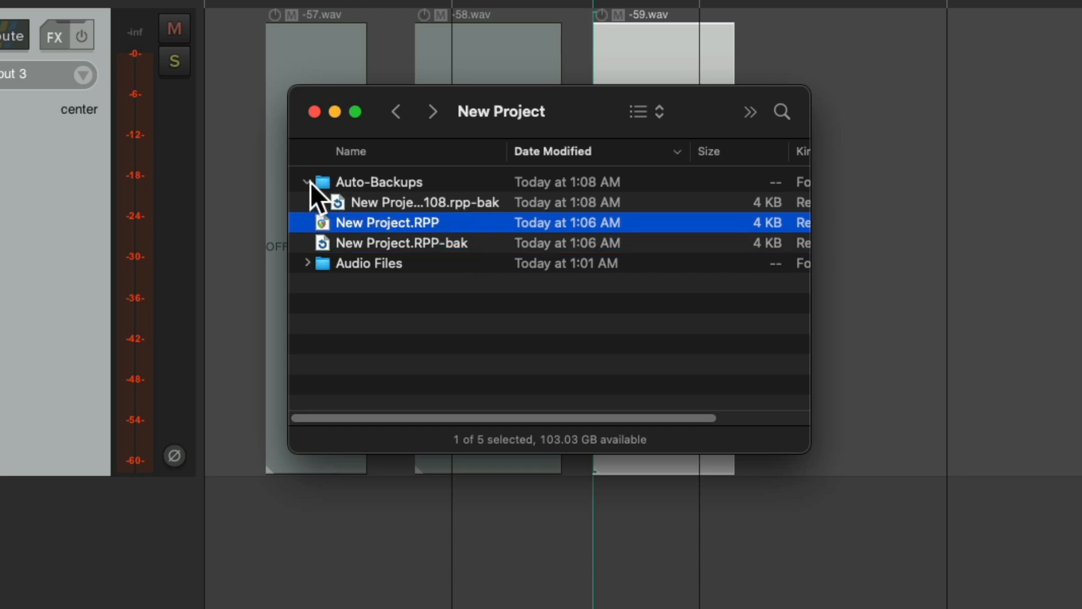
click(307, 181)
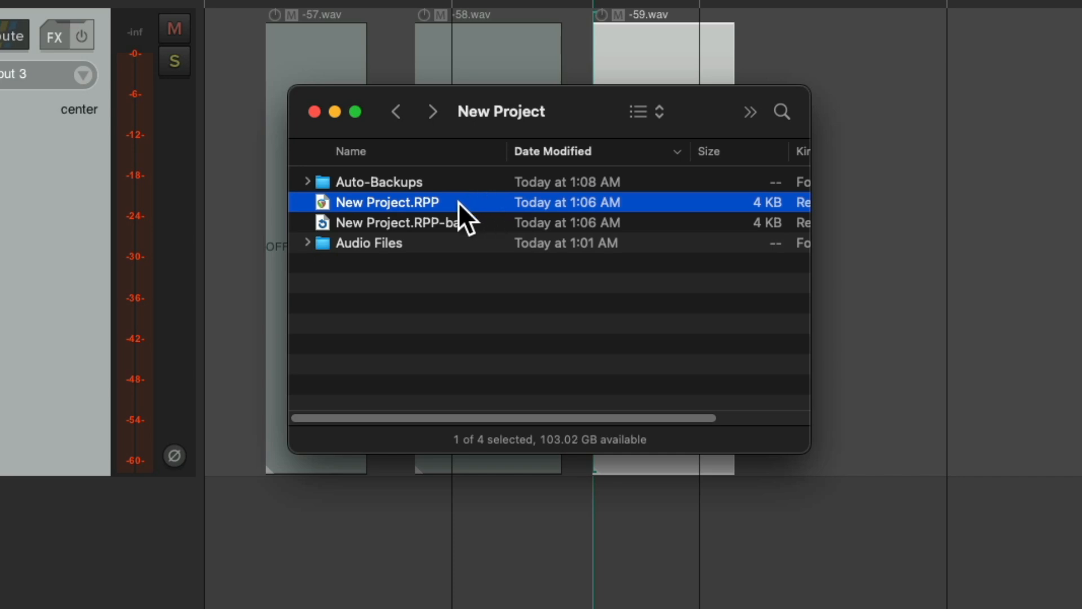
click(403, 222)
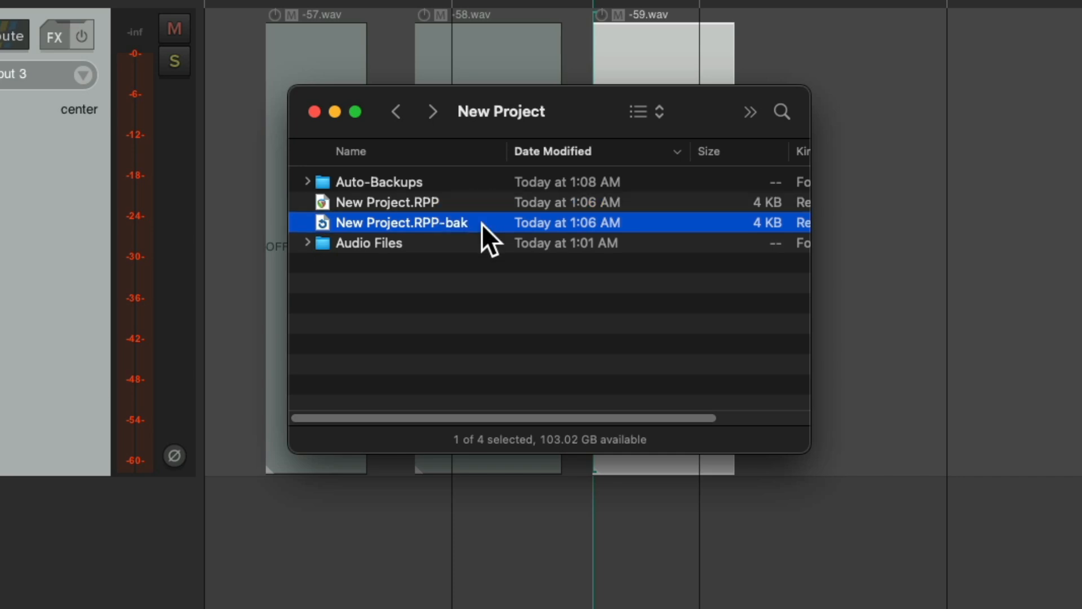
mouse_move(312, 196)
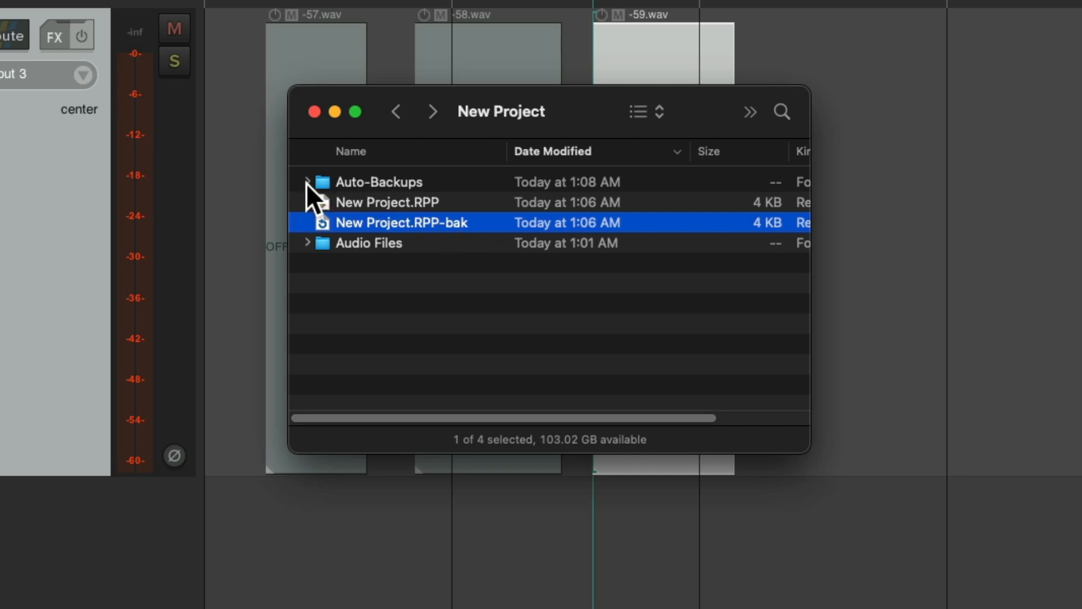
click(307, 181)
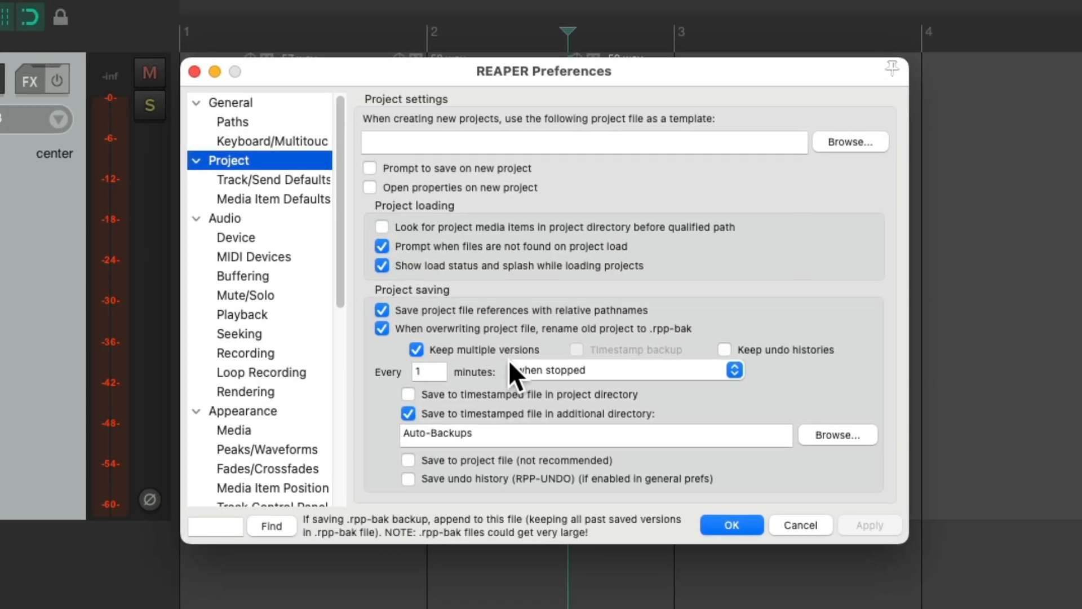
mouse_move(538, 435)
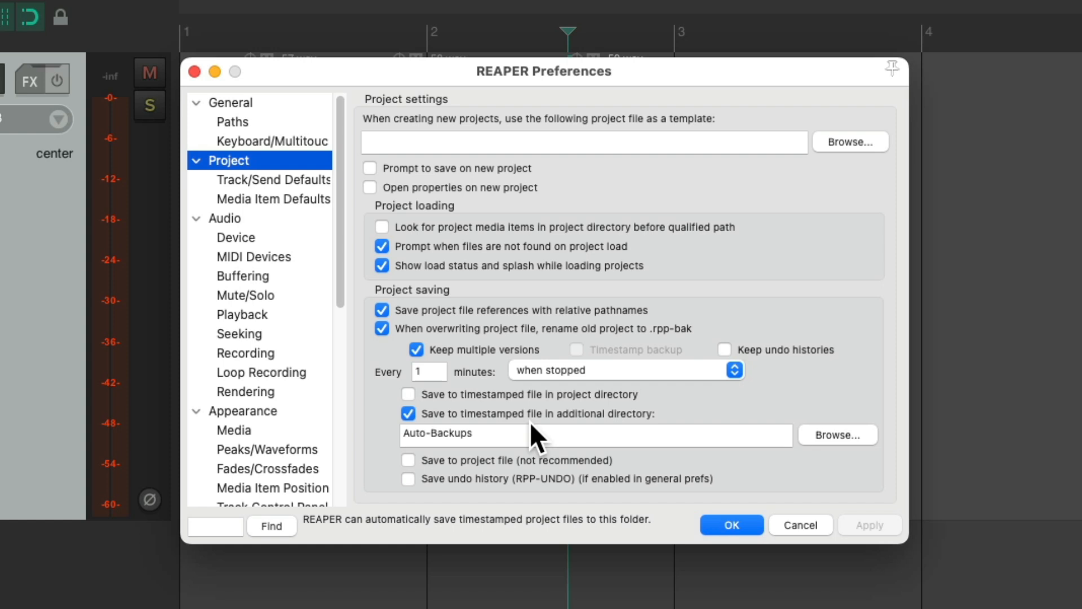
Step: Show the Project > Track/Send Defaults preferences page
click(273, 179)
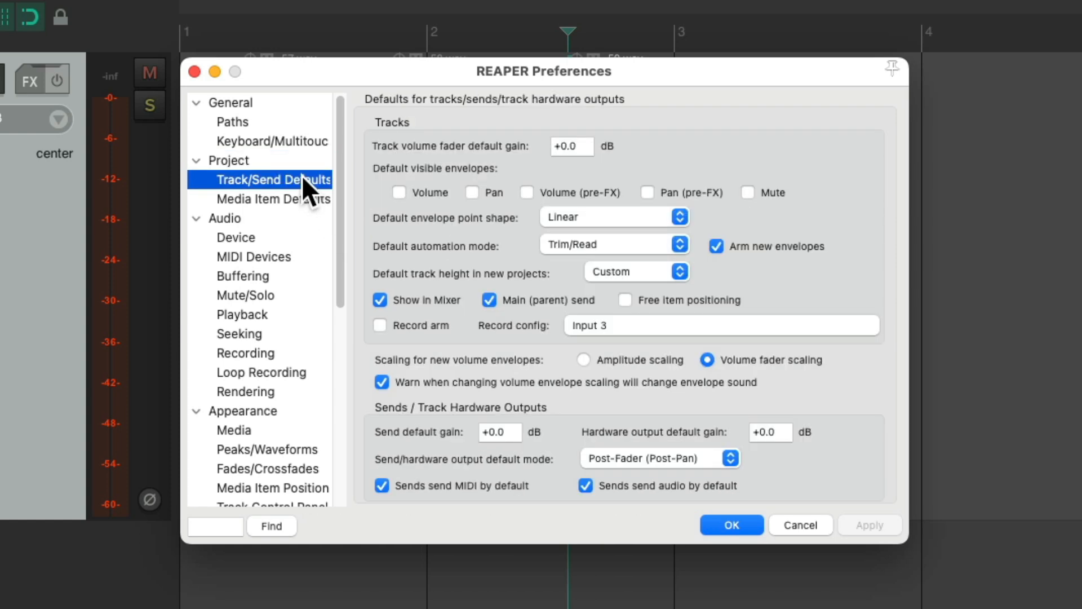
mouse_move(616, 153)
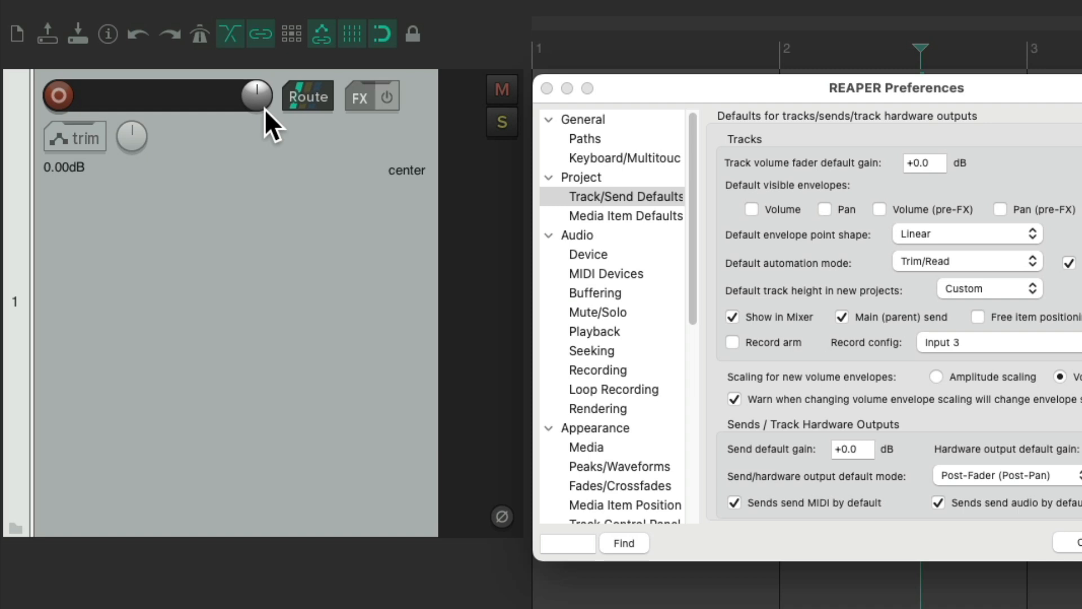
mouse_move(67, 203)
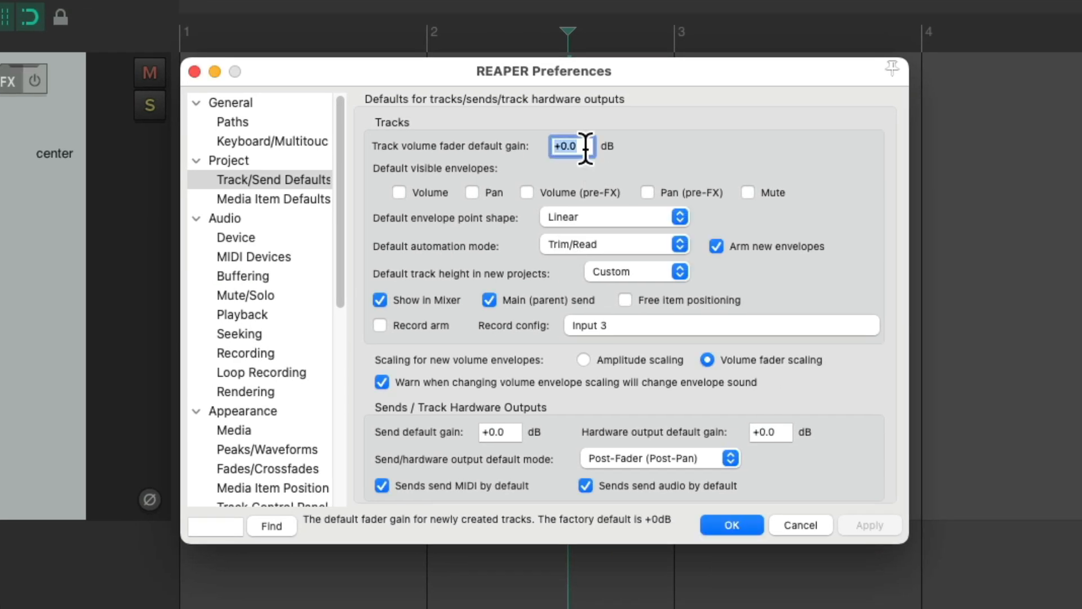
Step: Set the track volume fader default gain to -6 dB and apply
text(-6)
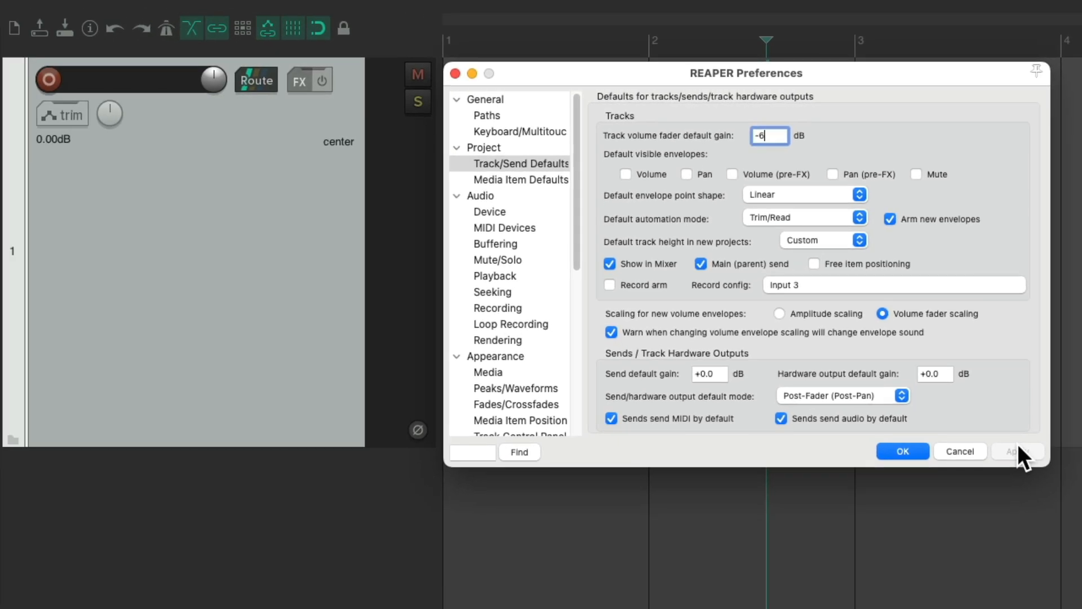
click(1015, 451)
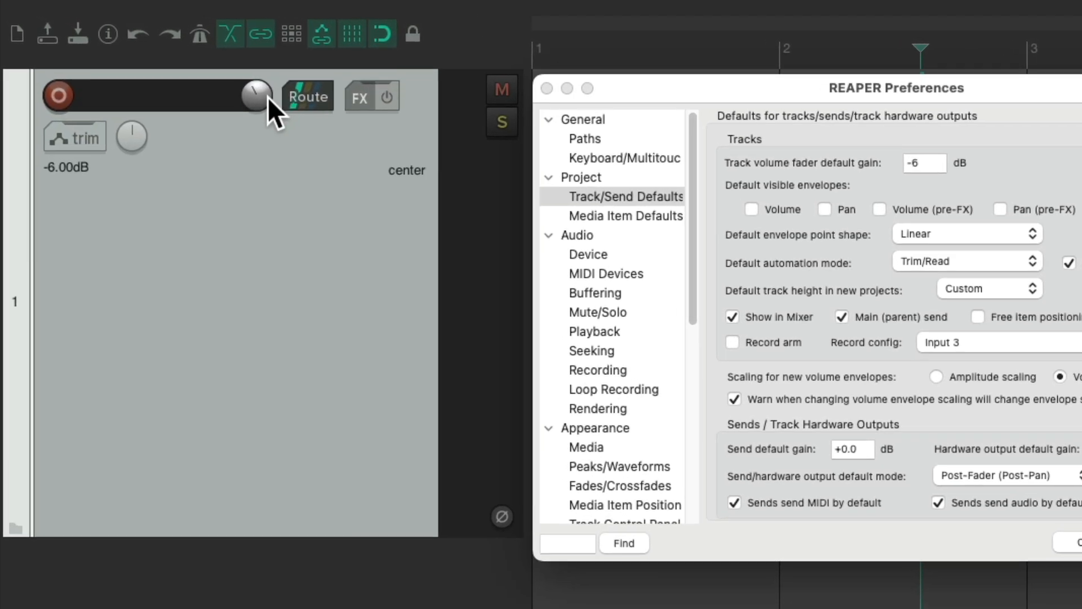
mouse_move(107, 183)
text(+)
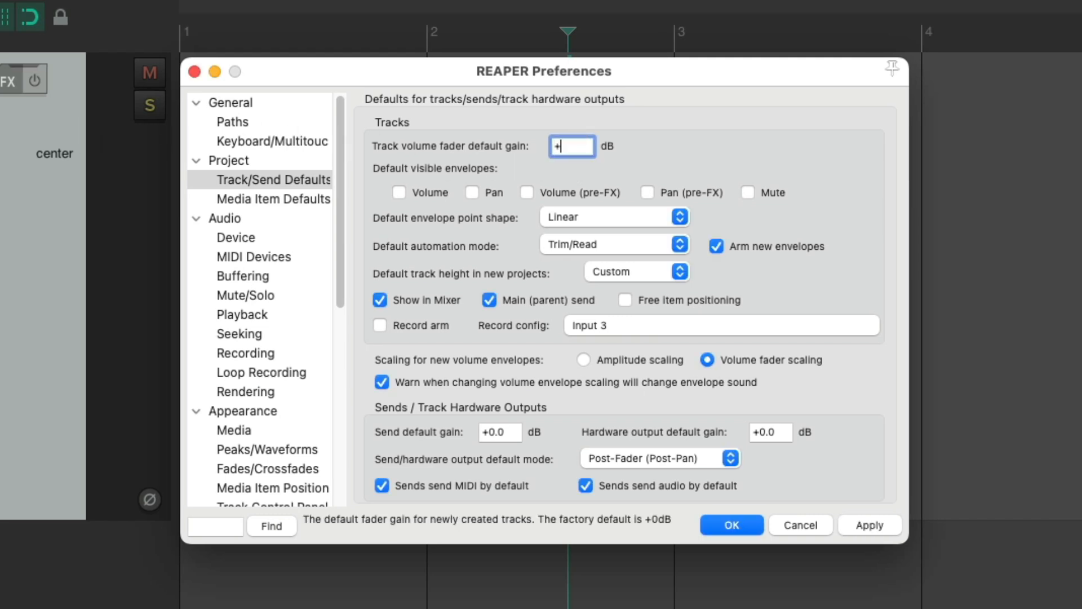
Step: Enter 00 as the default fader gain and make new tracks record-armed
text(00)
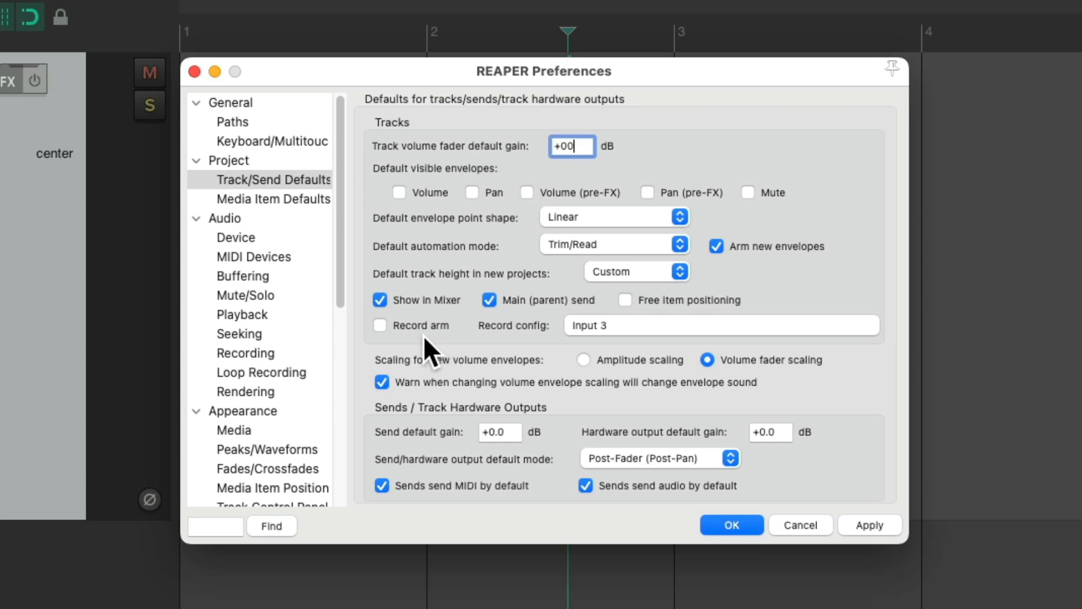
click(380, 325)
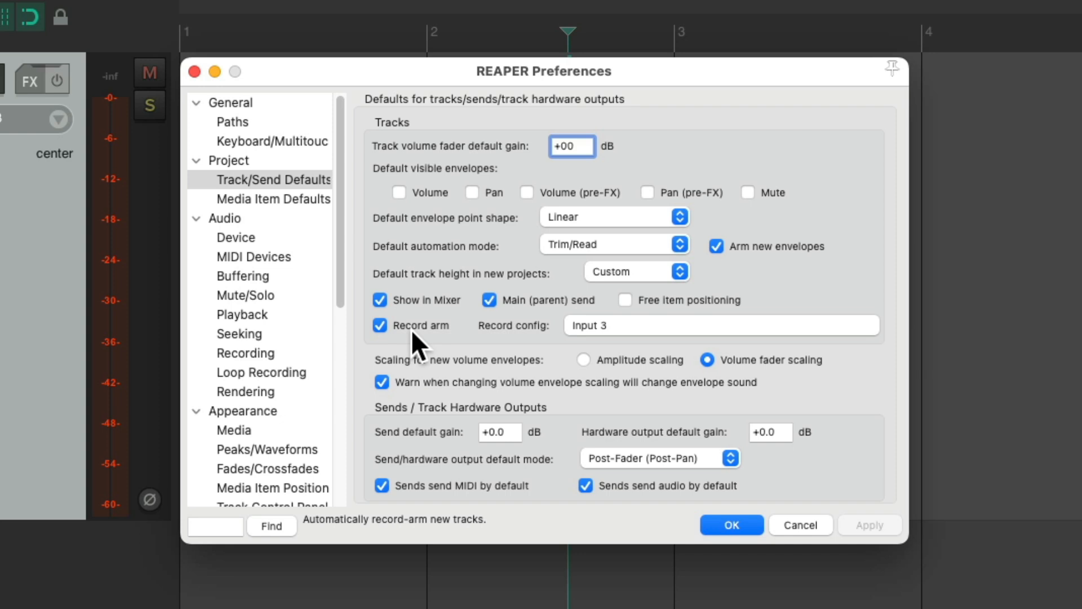
mouse_move(676, 335)
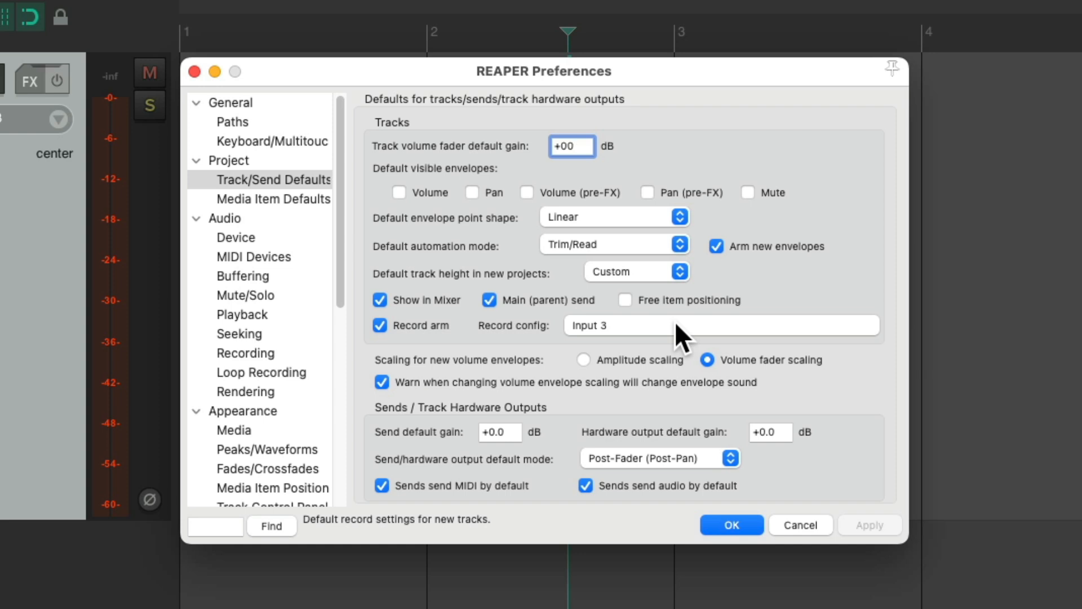
Step: Turn on Monitor Input in the default record config for new tracks
click(718, 325)
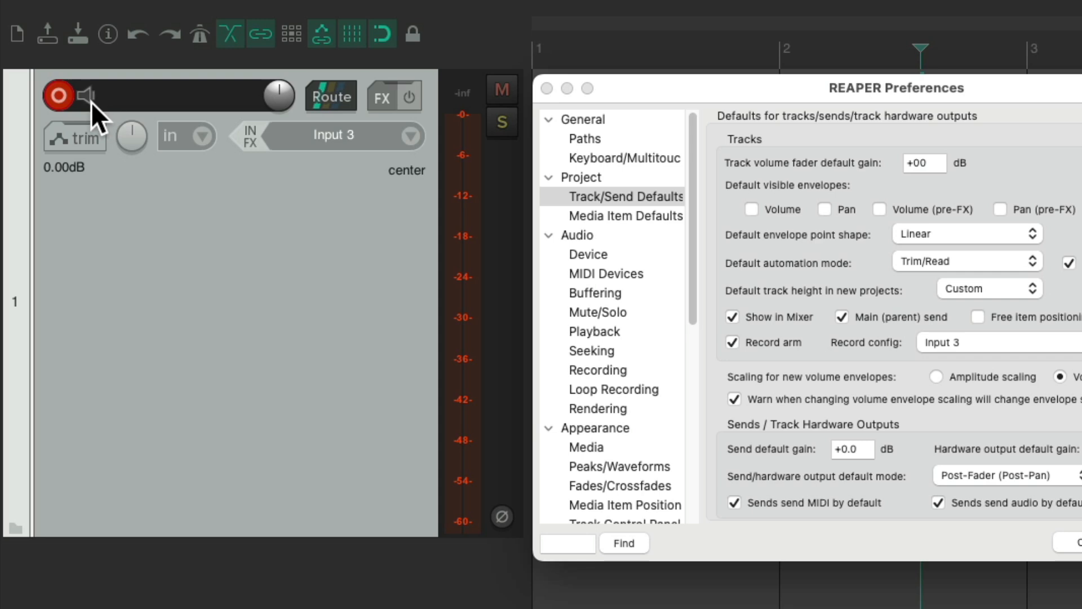
click(86, 95)
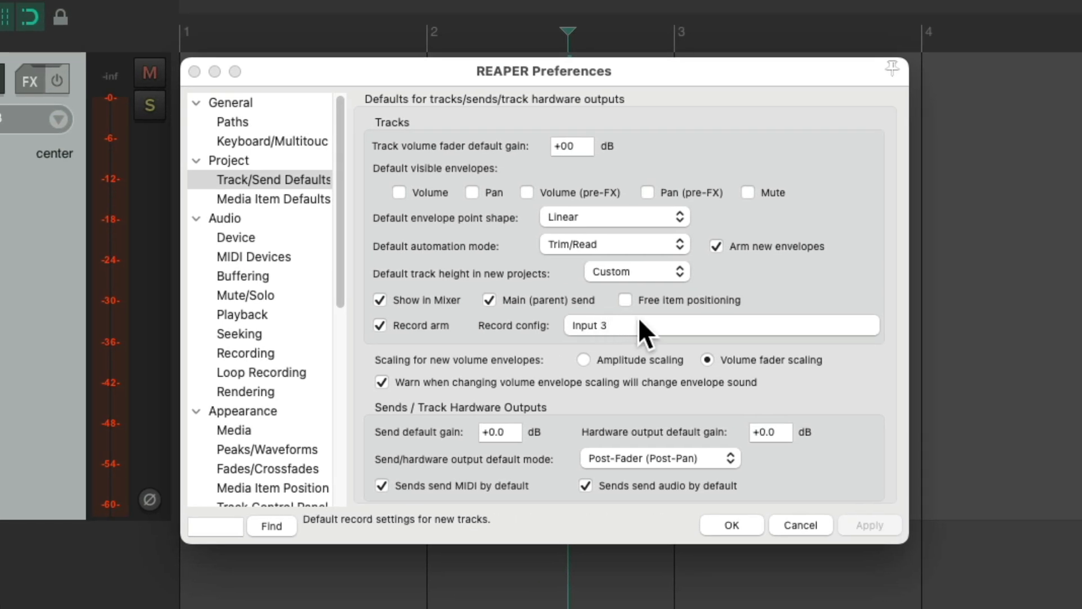
click(718, 325)
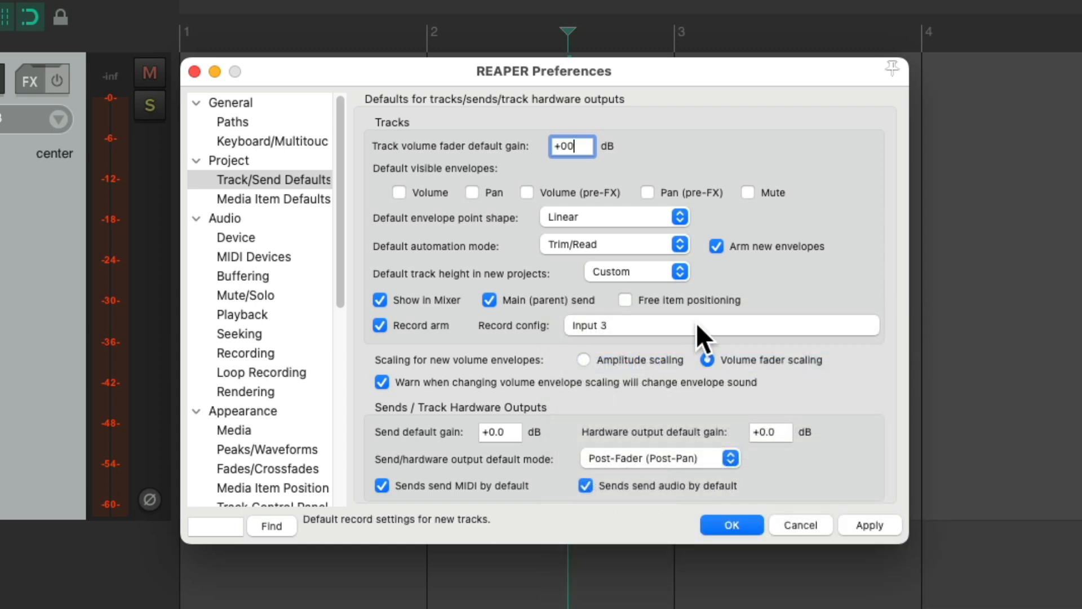
click(721, 325)
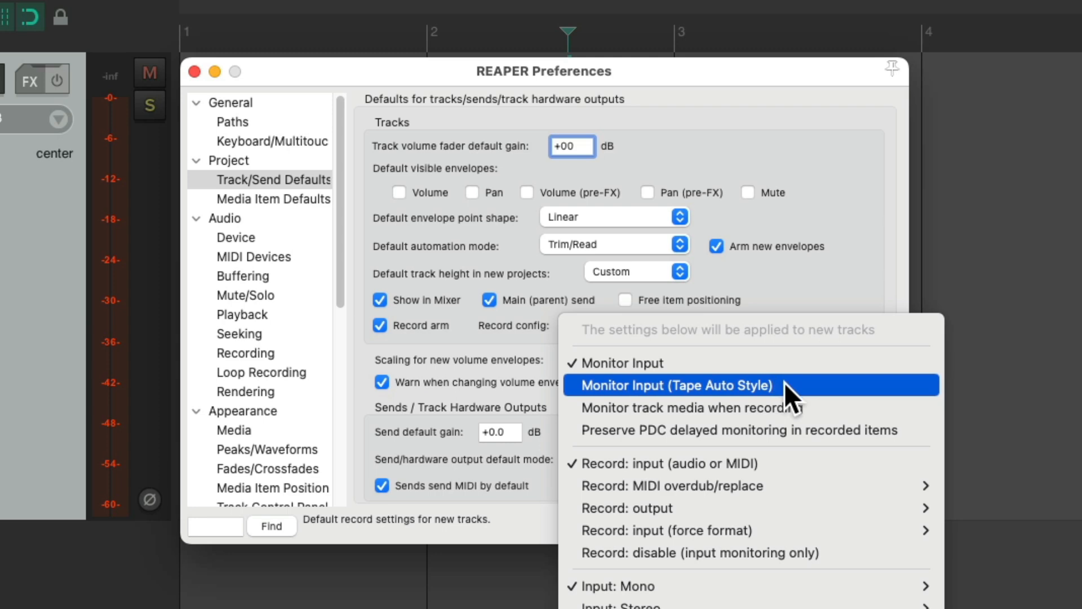
click(677, 385)
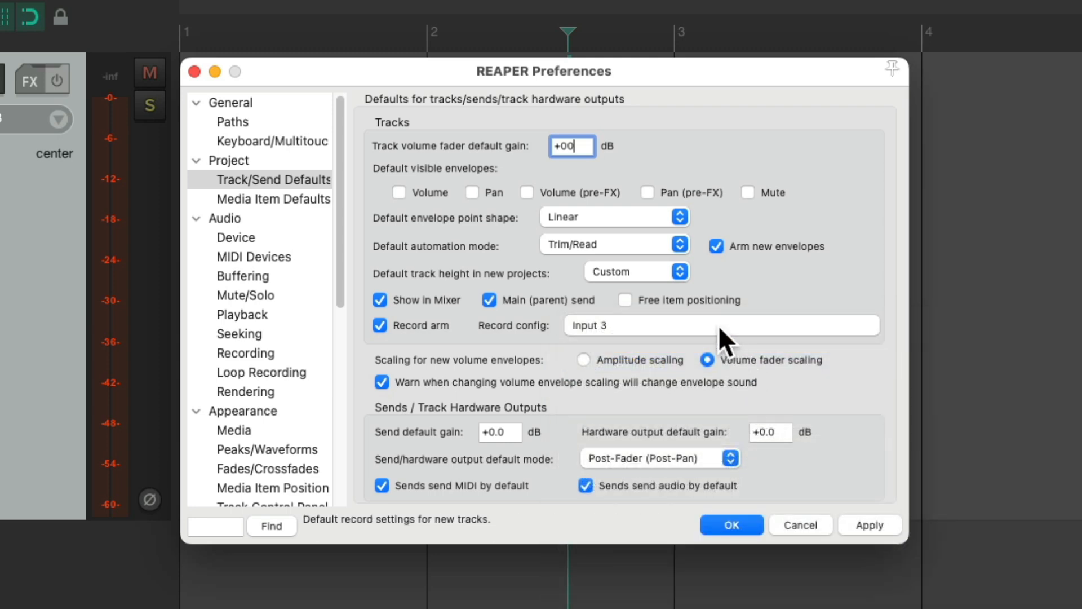
click(720, 325)
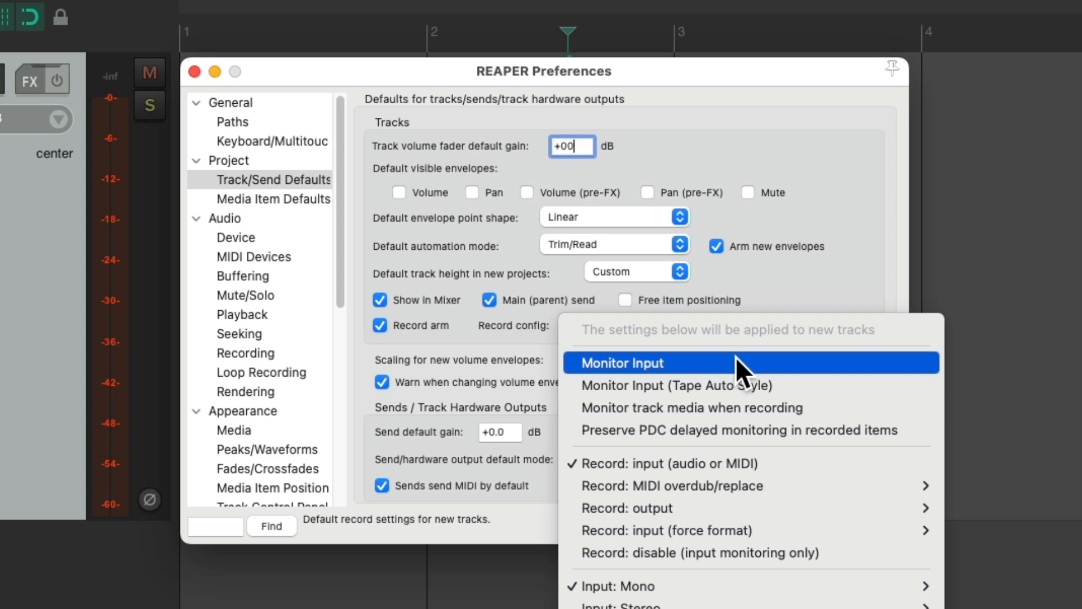
click(622, 362)
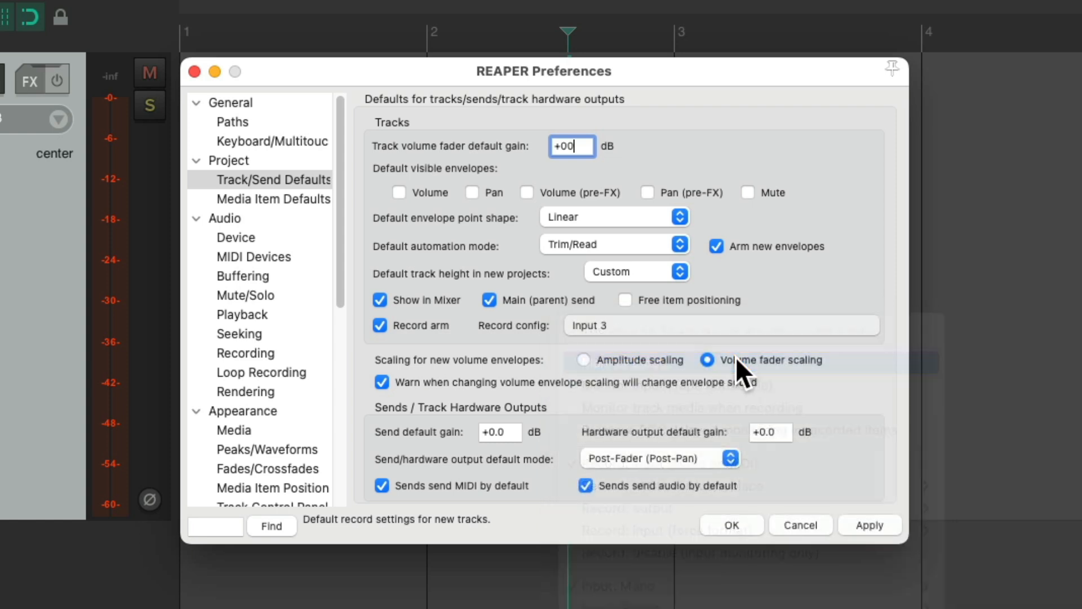
Step: Set the default record input to MIDI: USB MIDI Keyboard, all channels
click(717, 325)
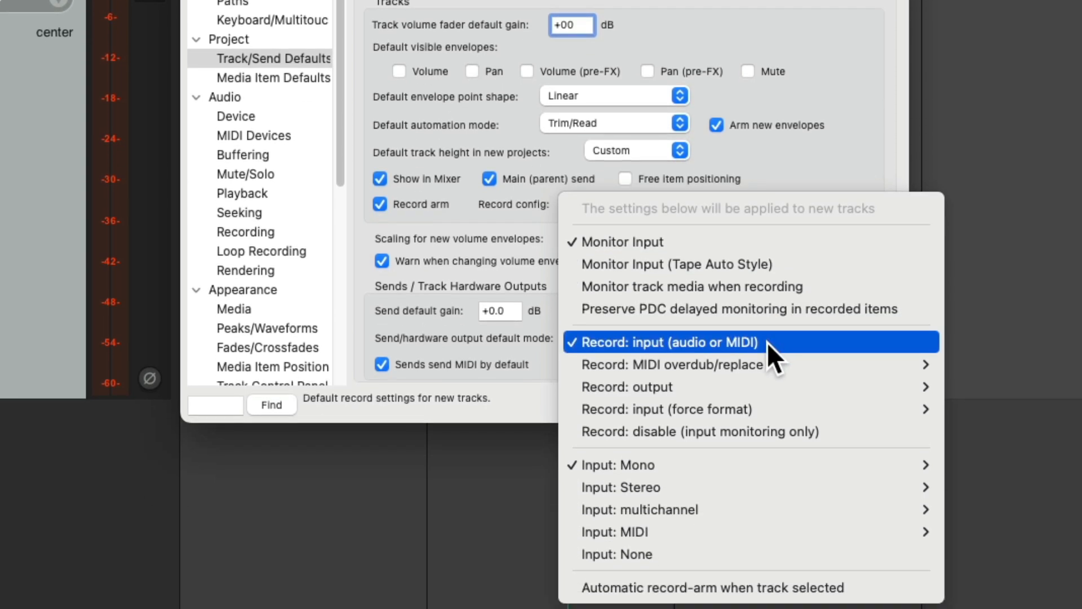
mouse_move(676, 364)
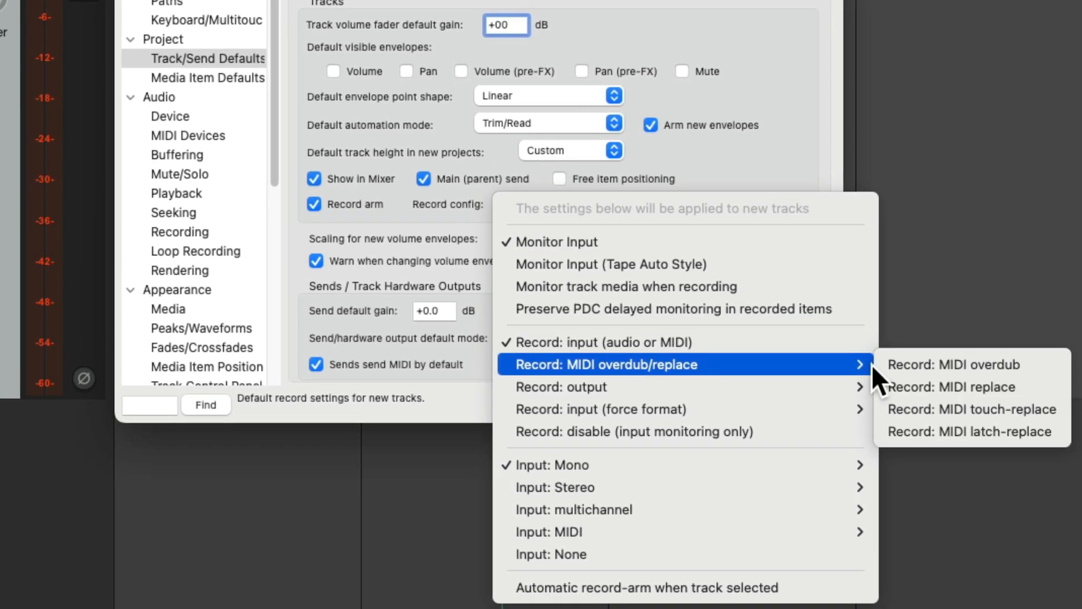
mouse_move(749, 464)
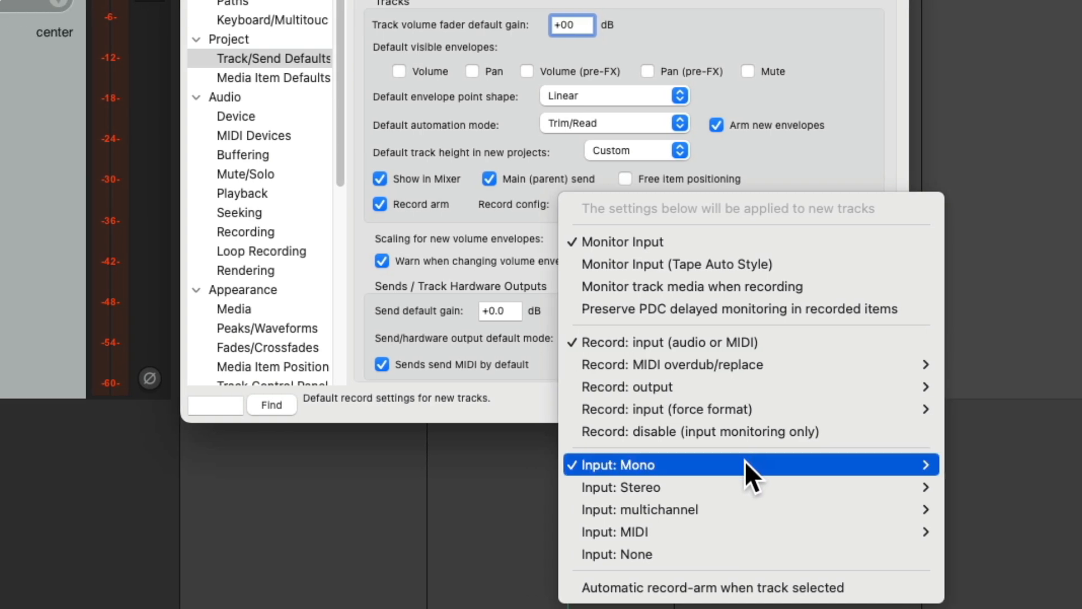
click(749, 464)
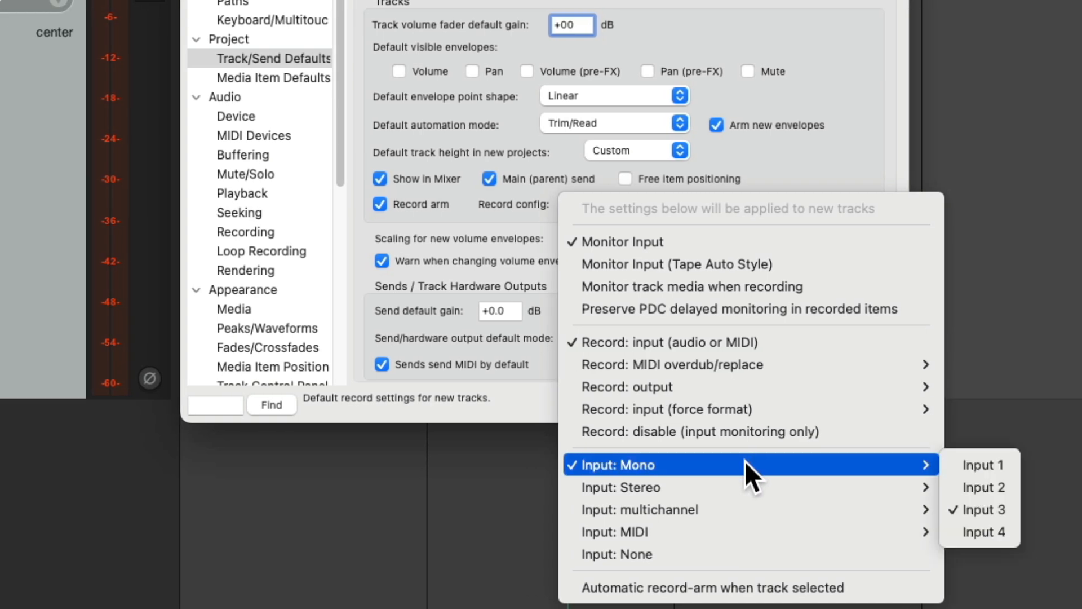
mouse_move(983, 464)
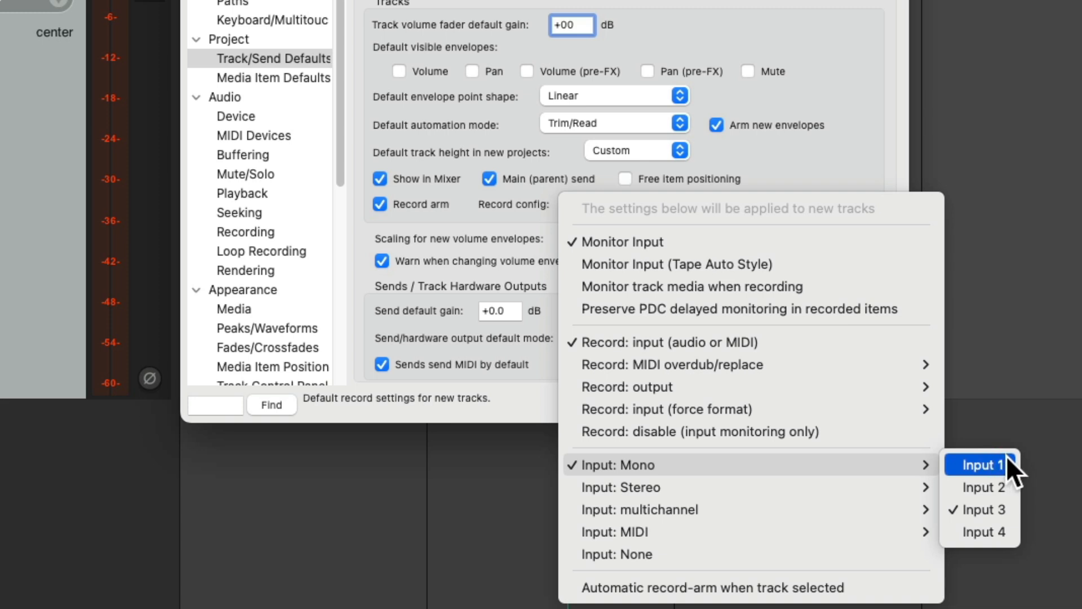
mouse_move(981, 532)
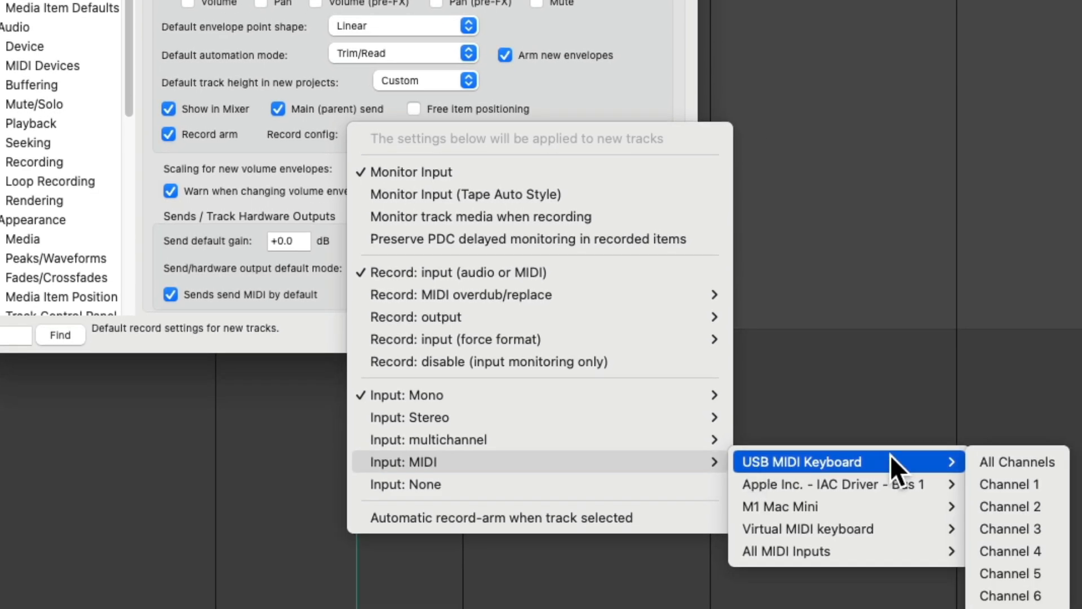
click(1017, 462)
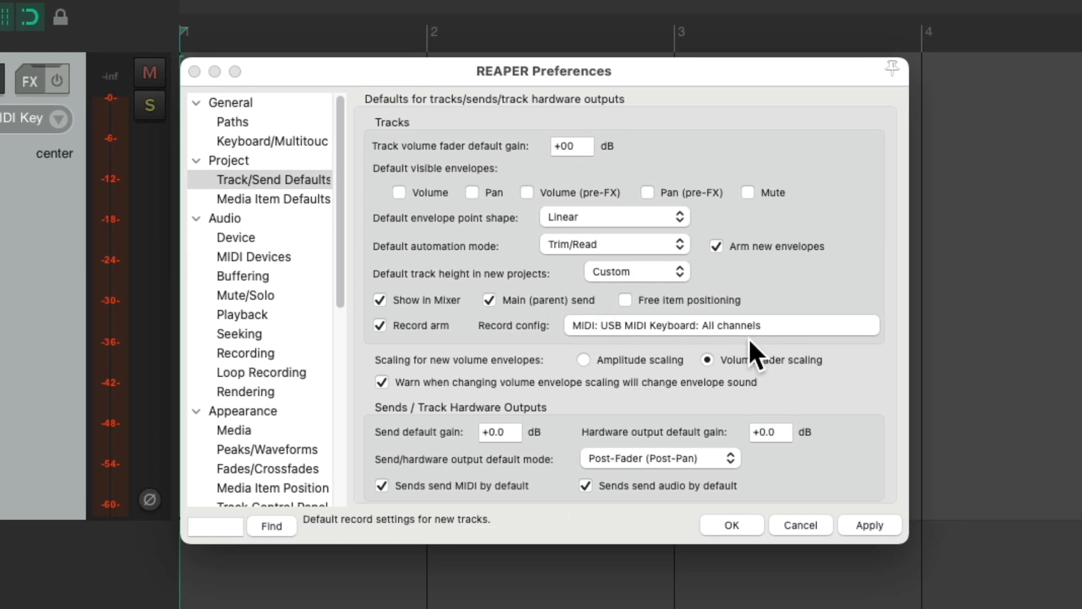
mouse_move(731, 342)
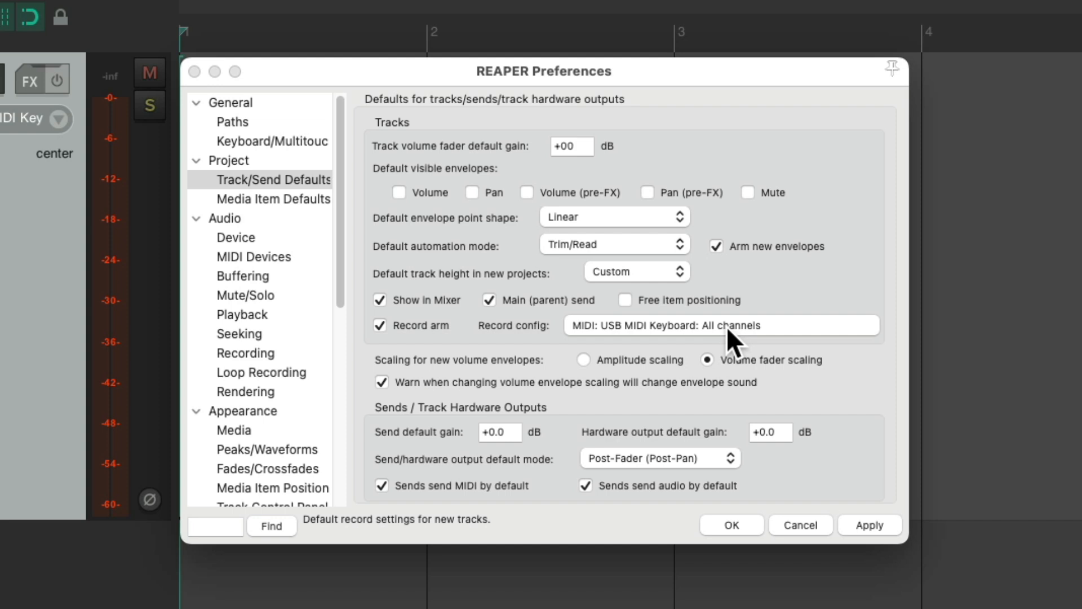
Step: Enable automatic record-arm when a track is selected in the default record settings
click(719, 325)
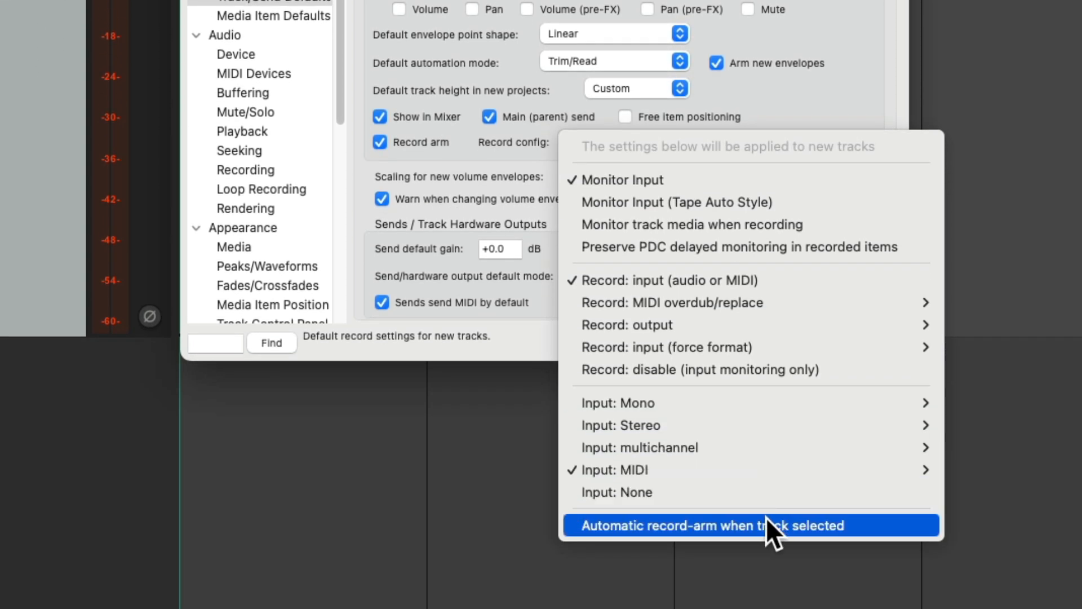
mouse_move(870, 535)
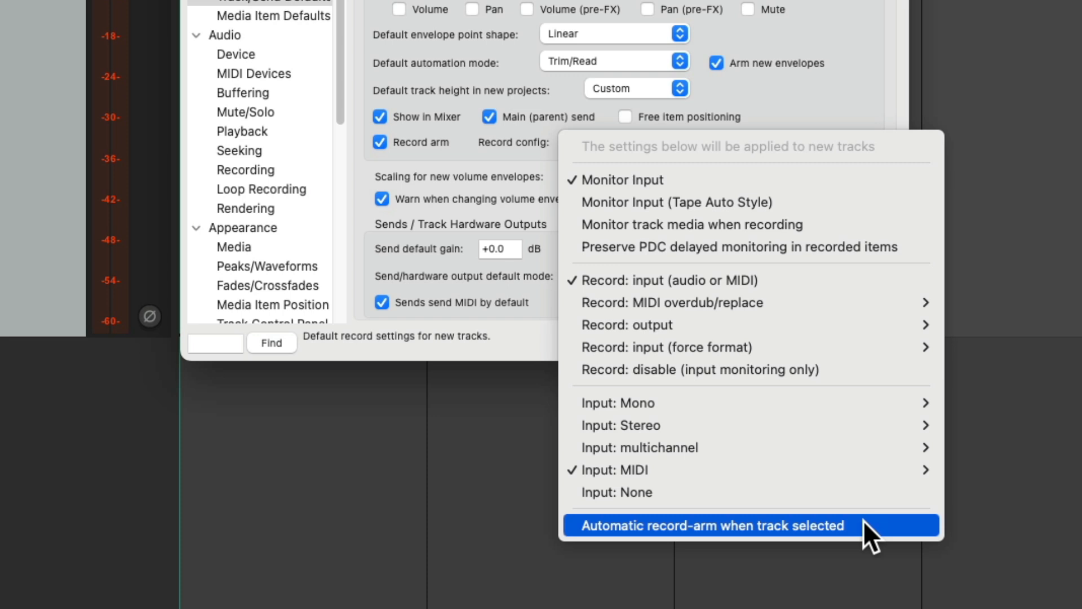
click(712, 525)
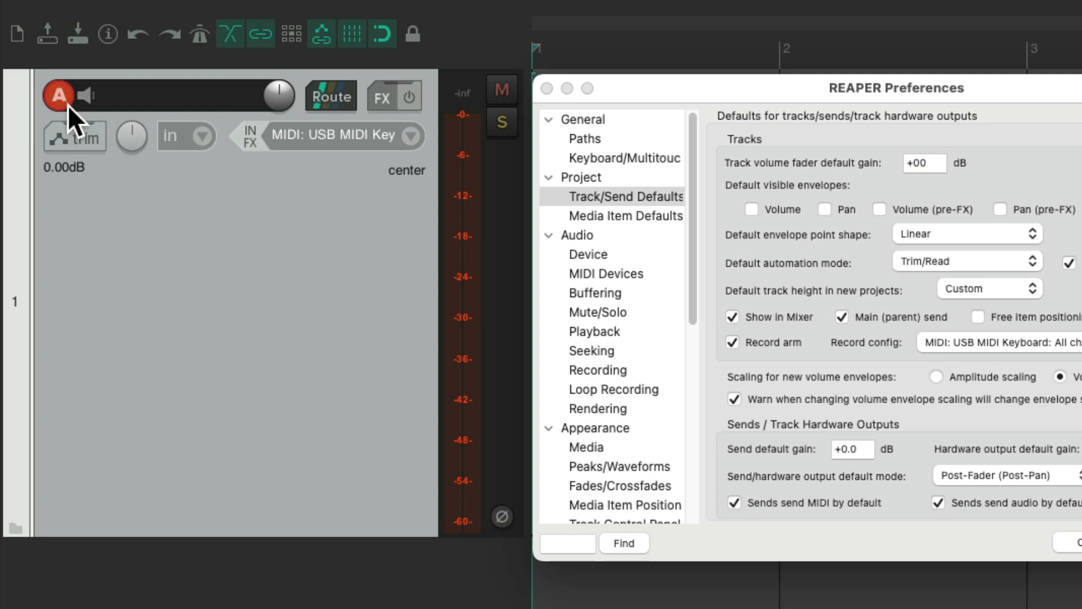
mouse_move(239, 286)
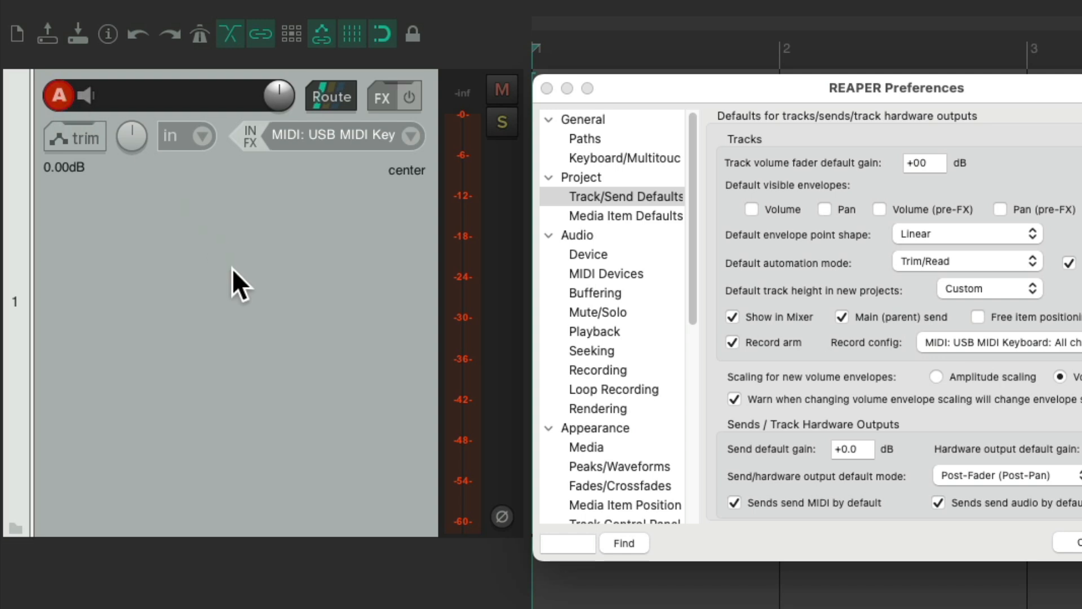
mouse_move(186, 221)
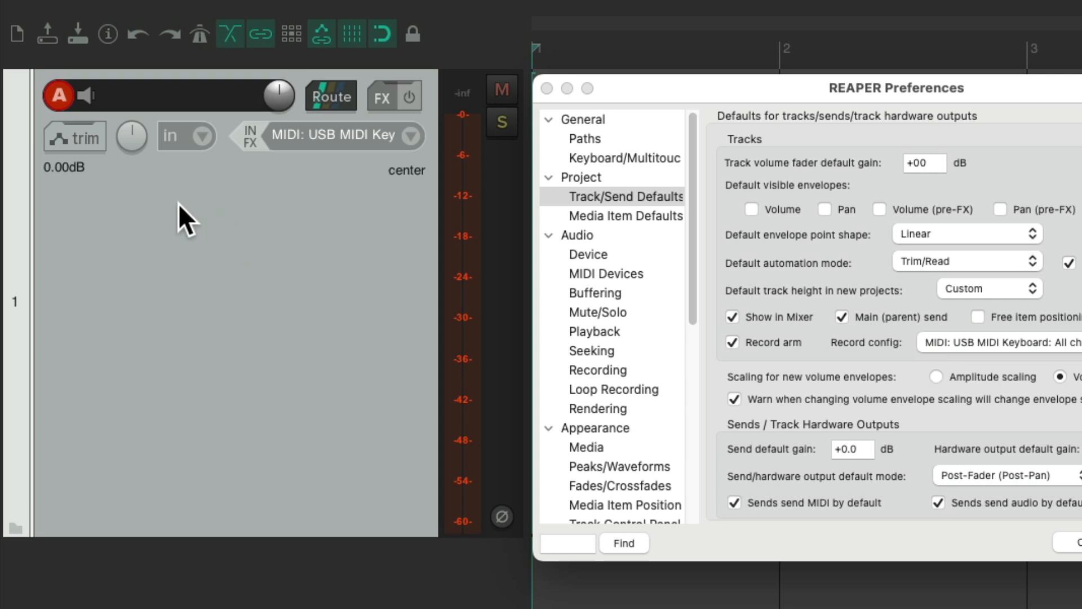
mouse_move(259, 270)
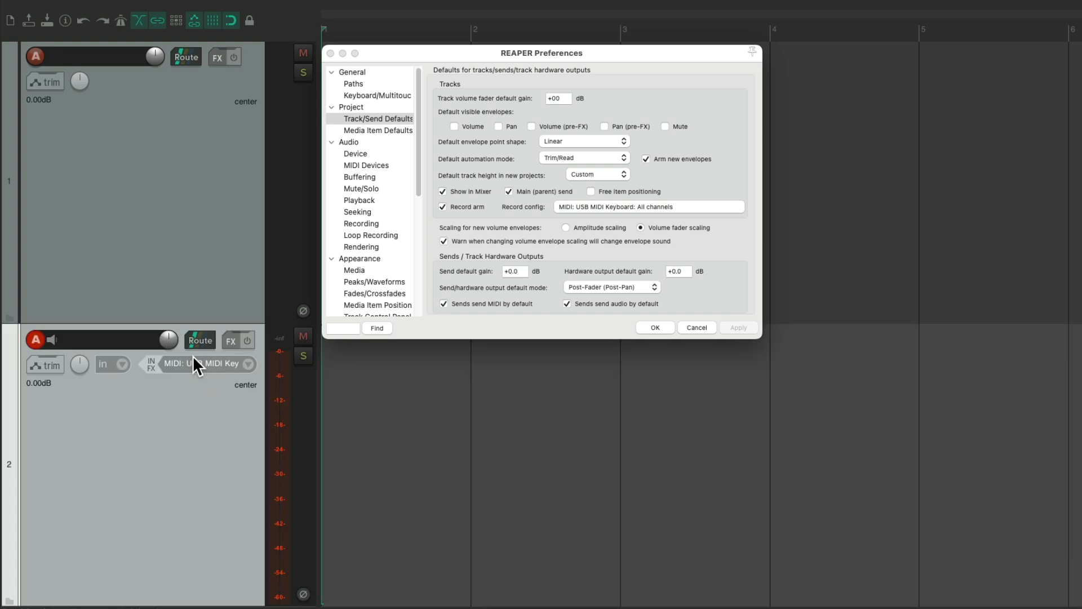
mouse_move(59, 356)
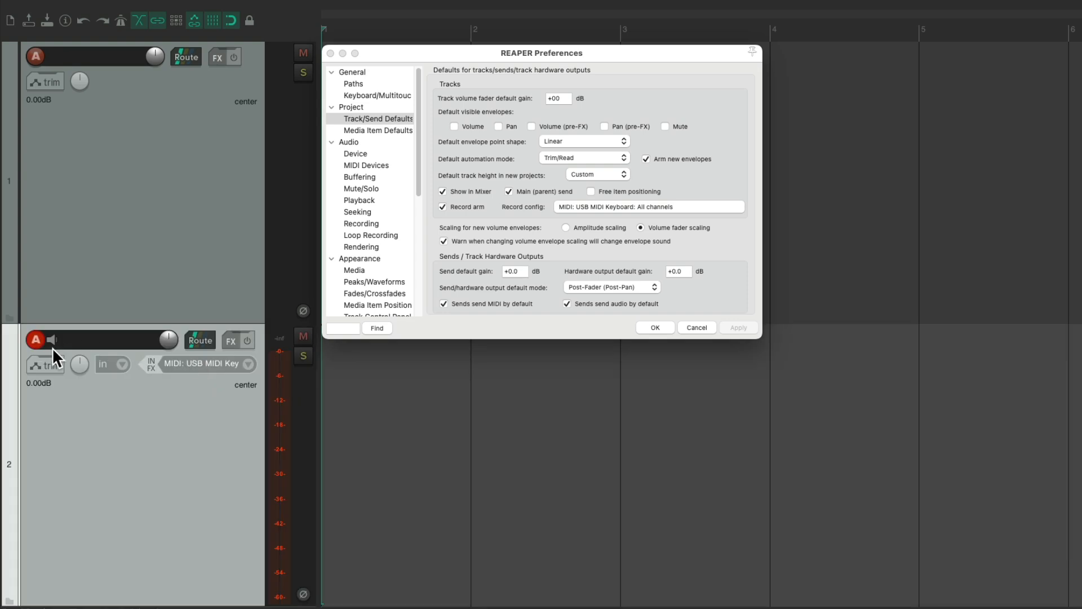
mouse_move(43, 352)
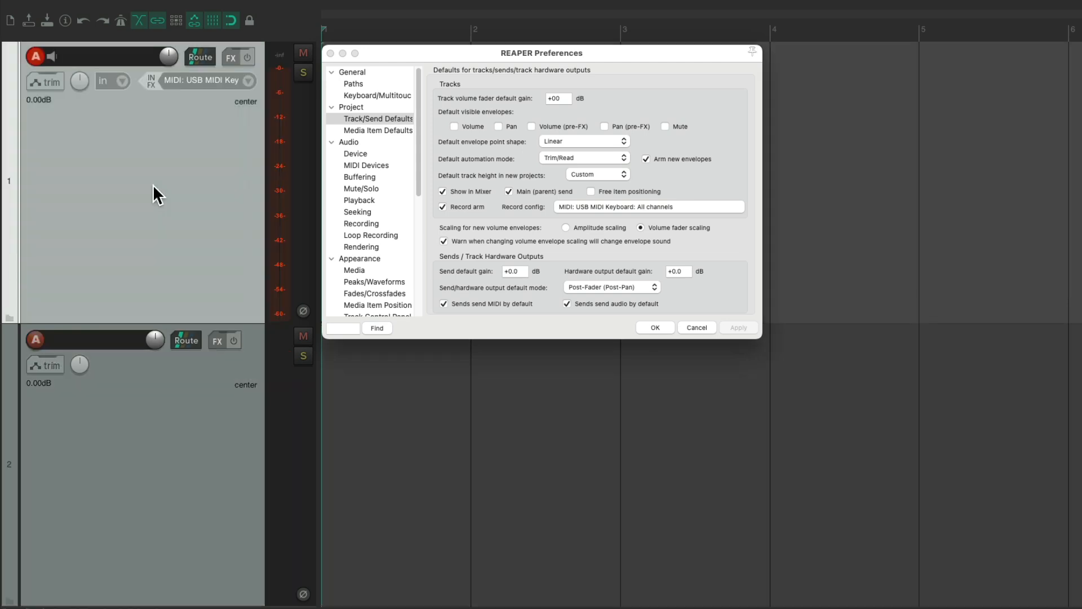
mouse_move(197, 164)
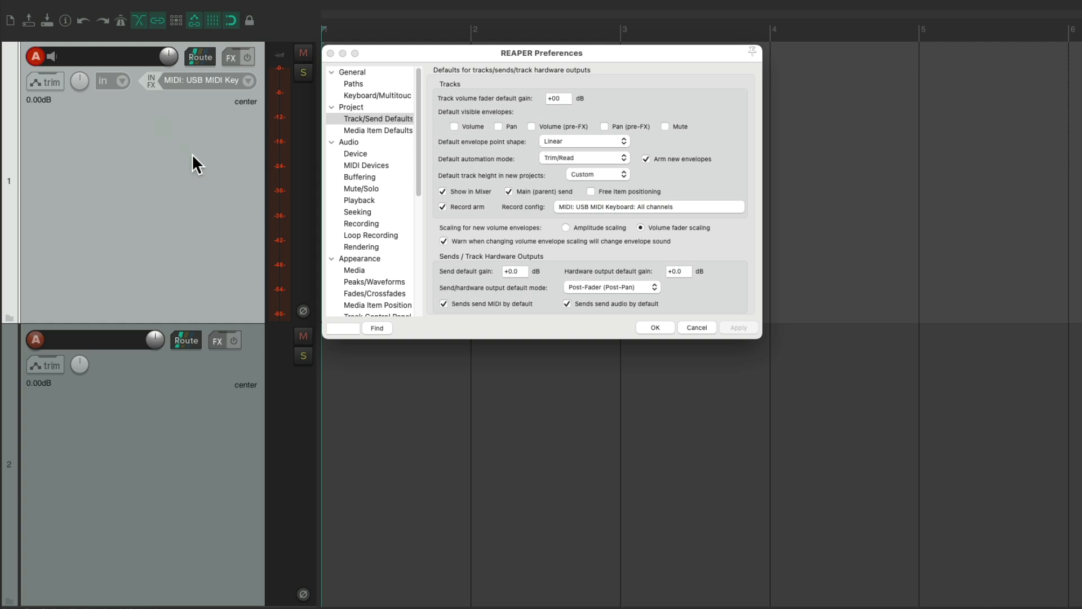
mouse_move(151, 417)
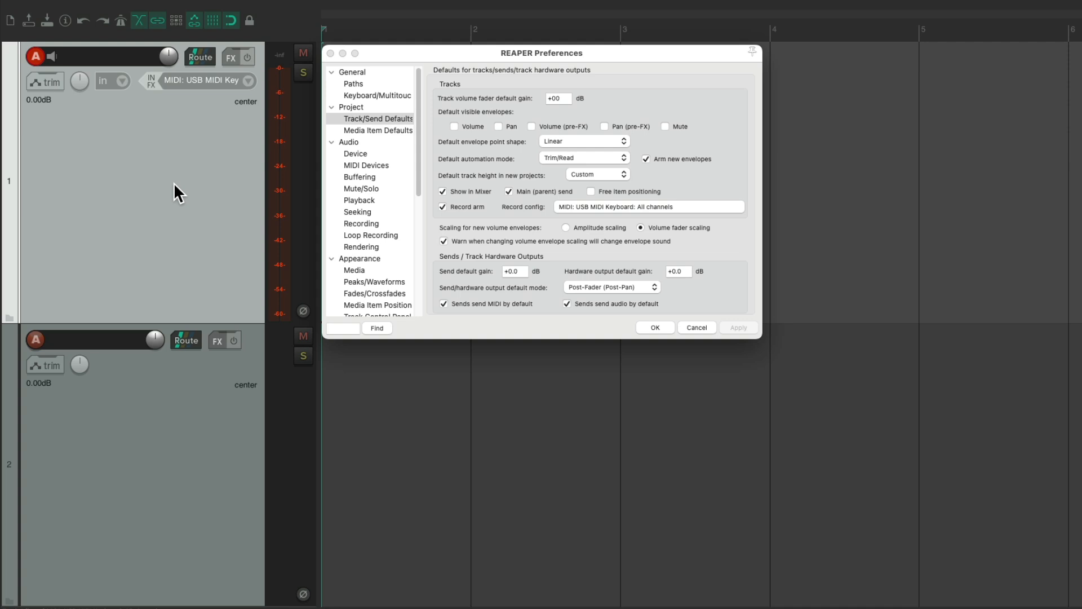
mouse_move(202, 197)
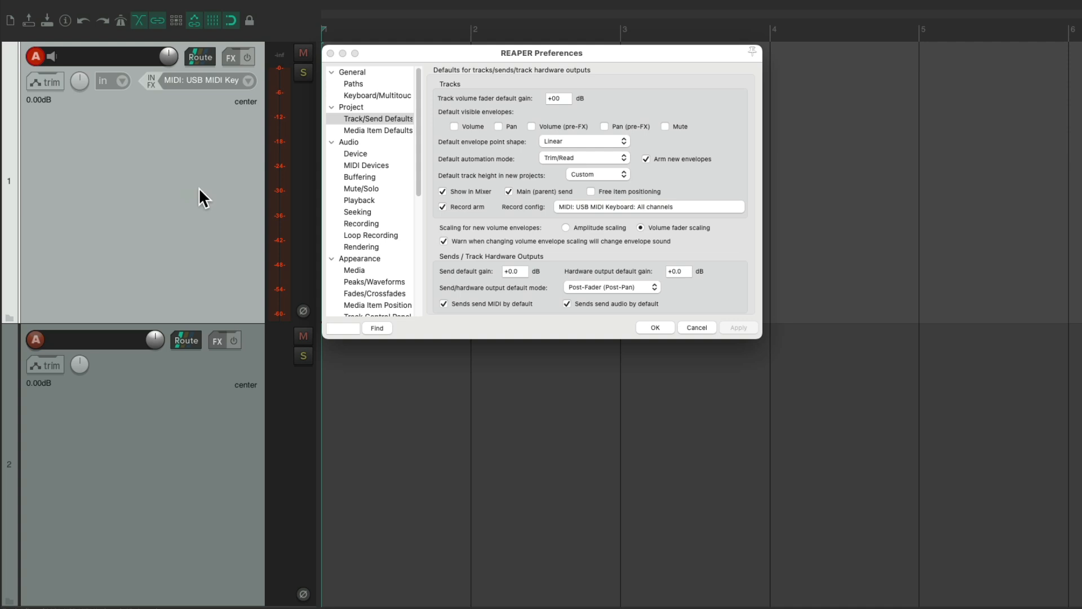
mouse_move(190, 422)
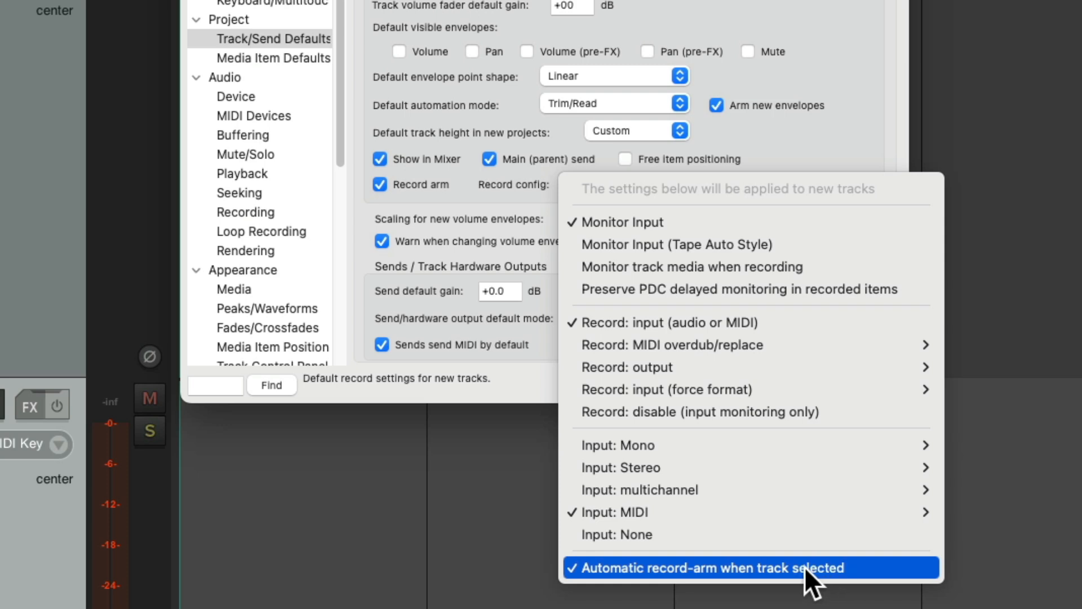
click(702, 568)
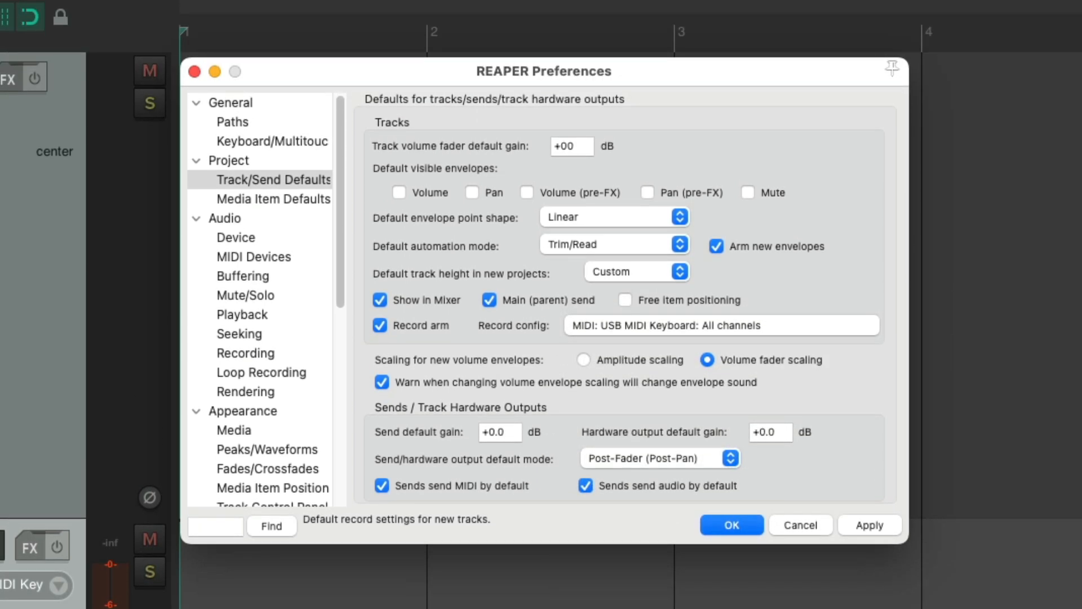